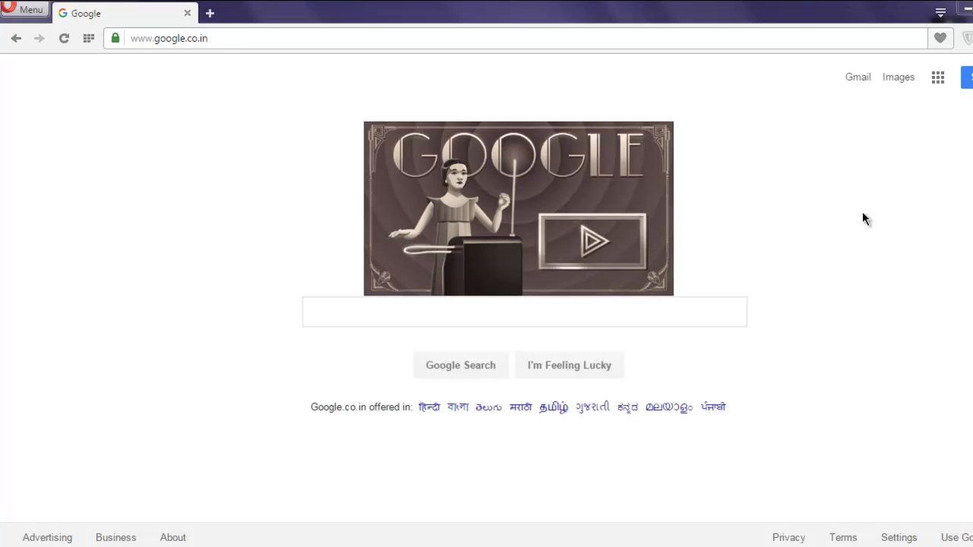
mouse_move(787, 224)
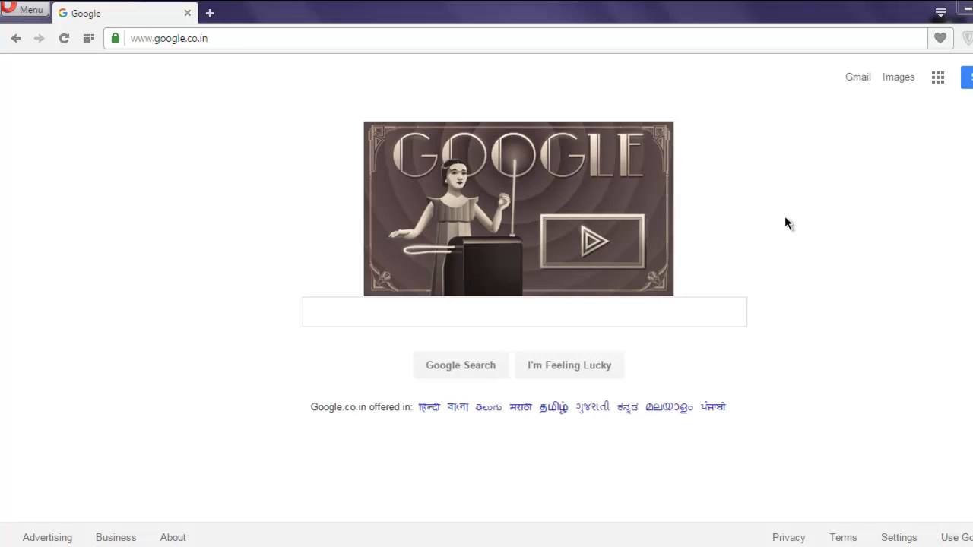
mouse_move(289, 353)
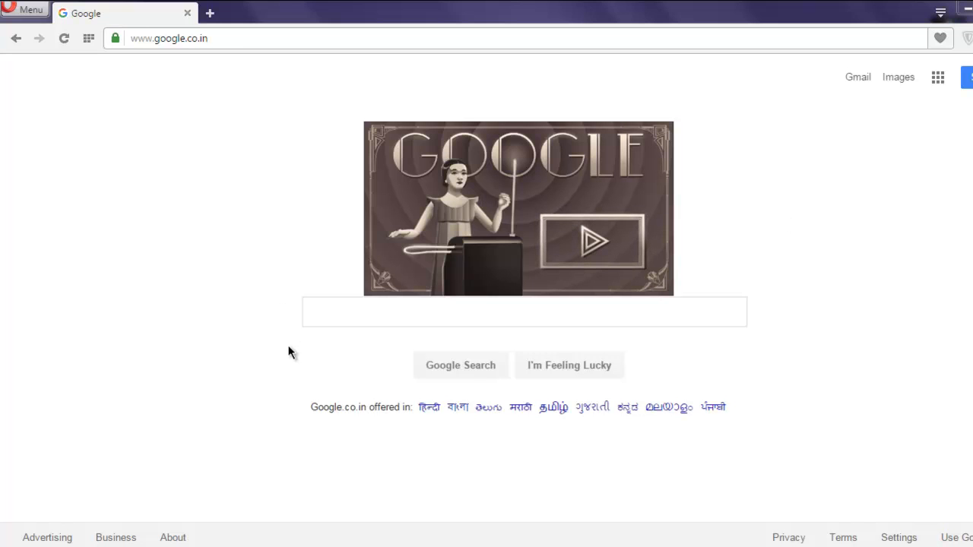
mouse_move(195, 374)
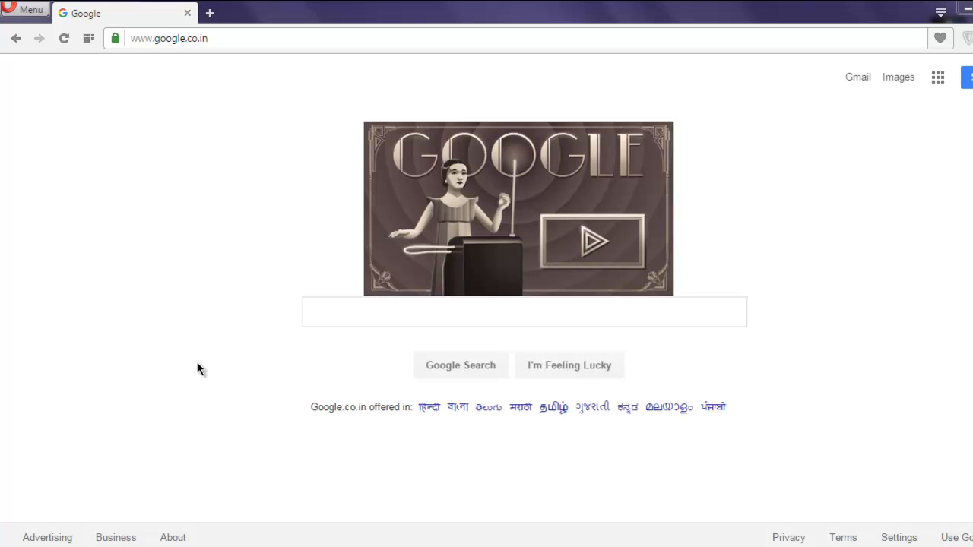
- Inspect Google's search box in the browser's developer tools and copy the element's XPath
right_click(198, 368)
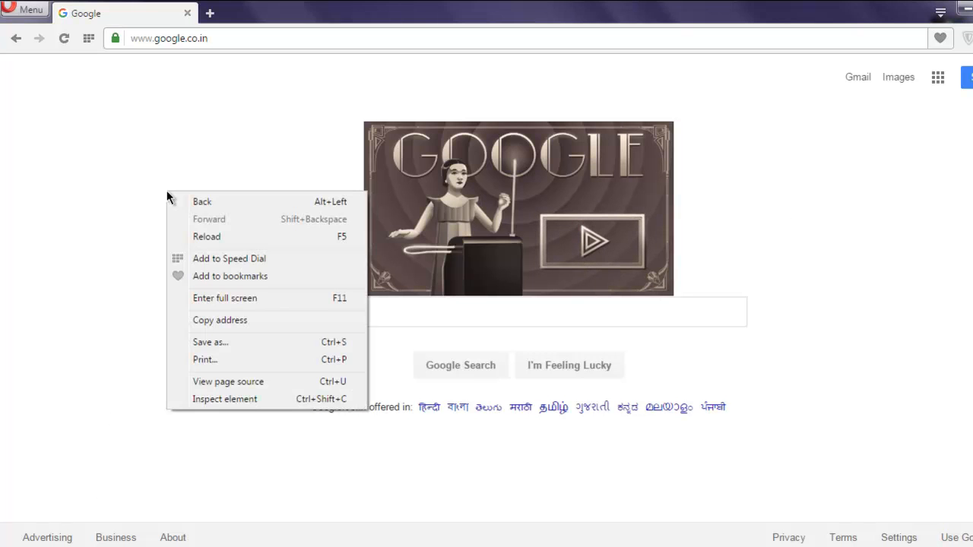
mouse_move(225, 398)
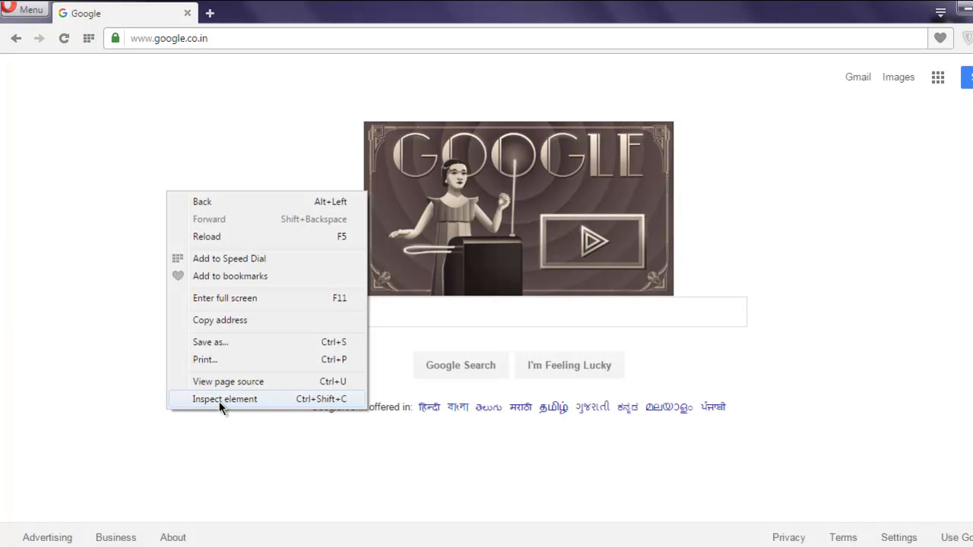
left_click(54, 369)
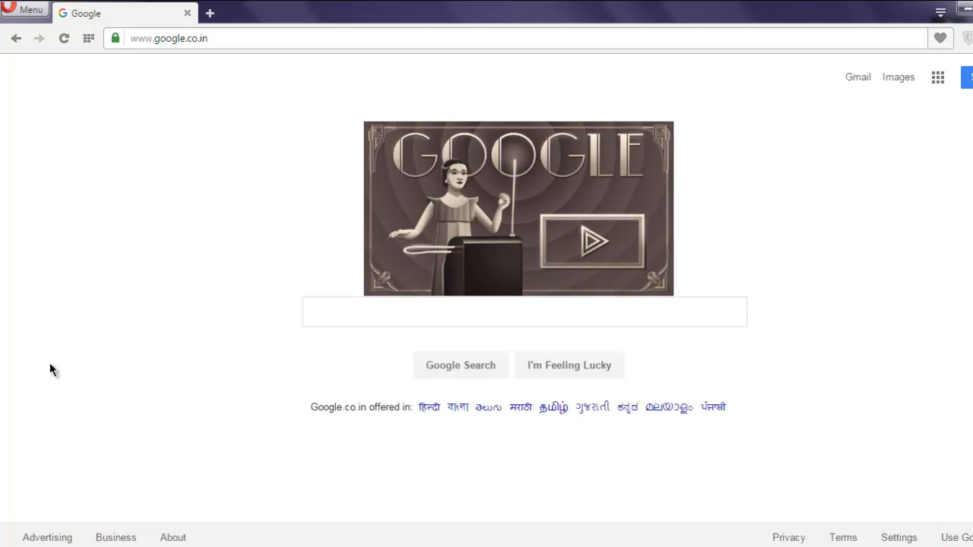
key("F12")
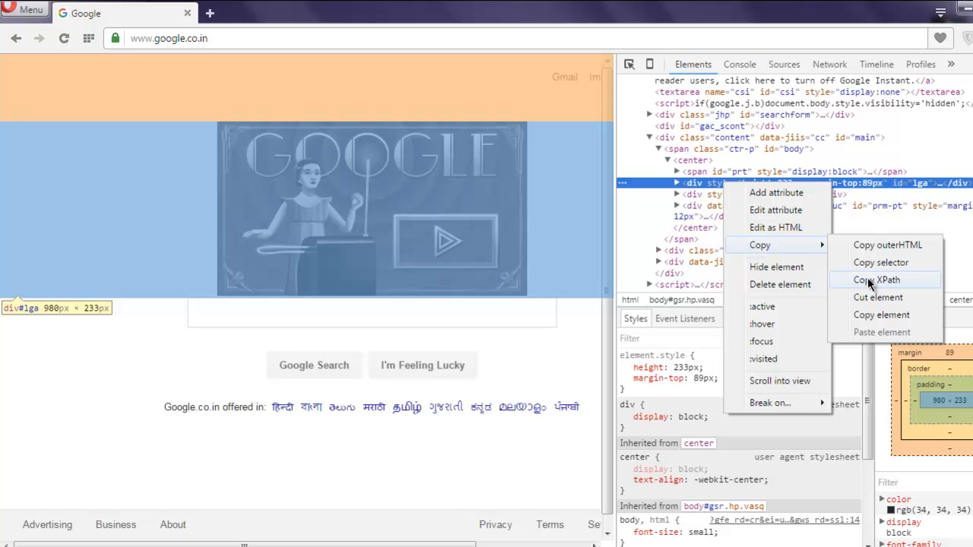
left_click(877, 280)
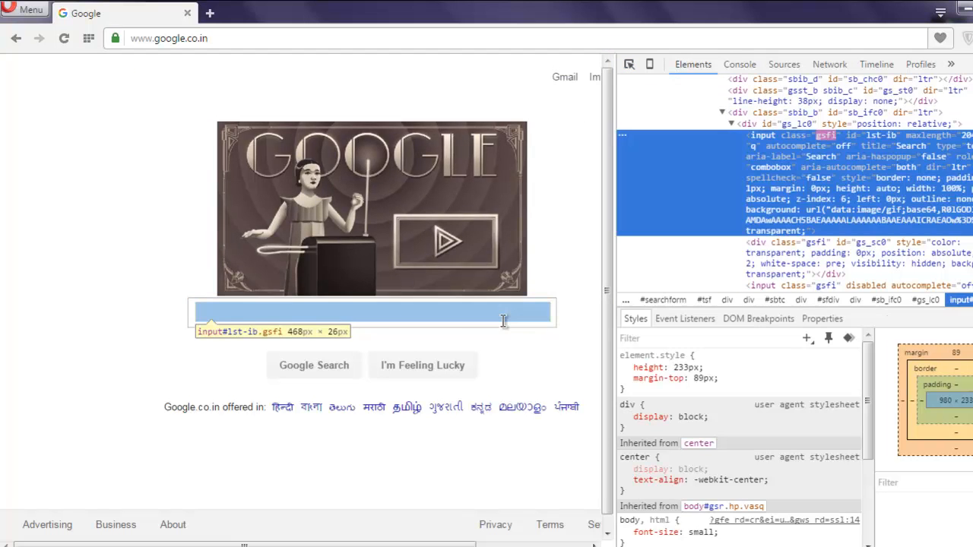
left_click(763, 135)
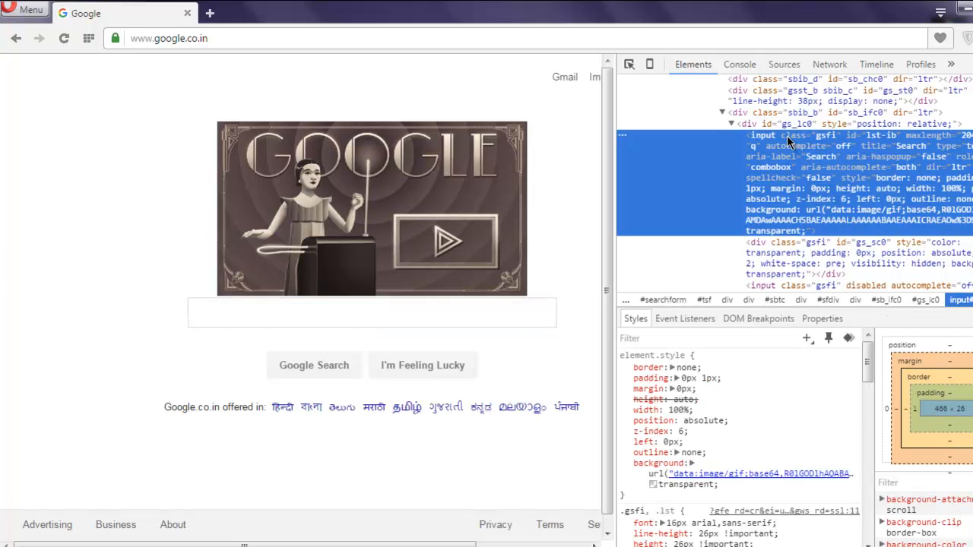
right_click(788, 140)
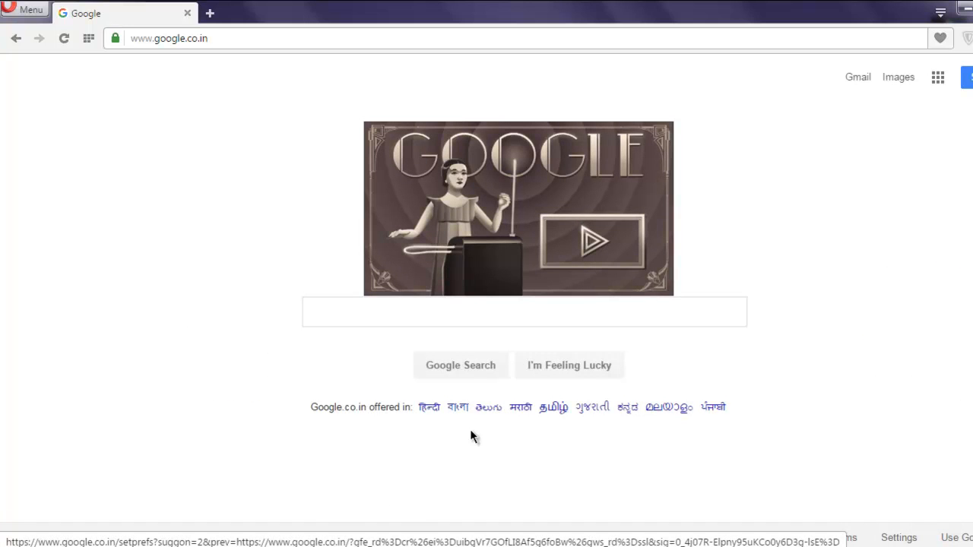
mouse_move(318, 293)
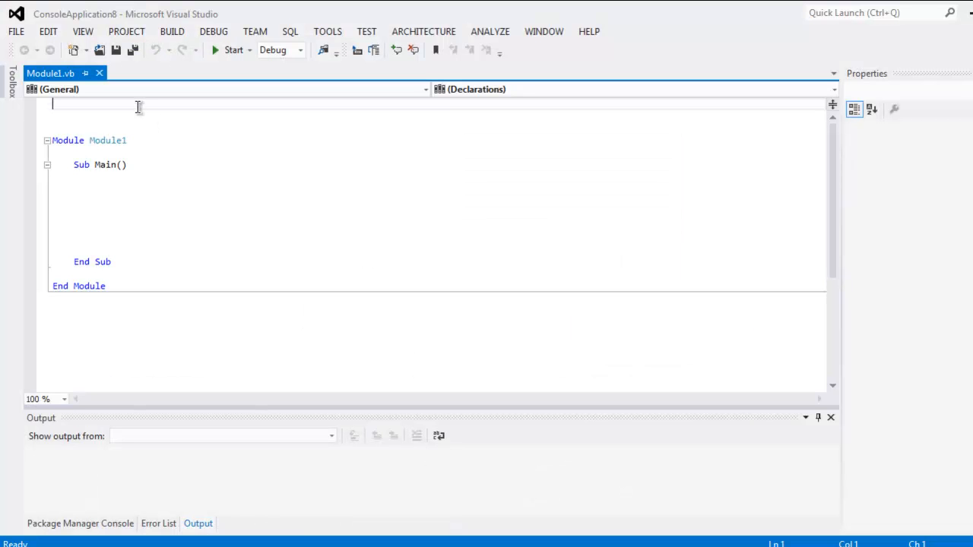
- Add Imports for System.Text, OpenQA.Selenium, OpenQA.Selenium.Chrome and OpenQA.Selenium.Support.UI above Module1
type("Import")
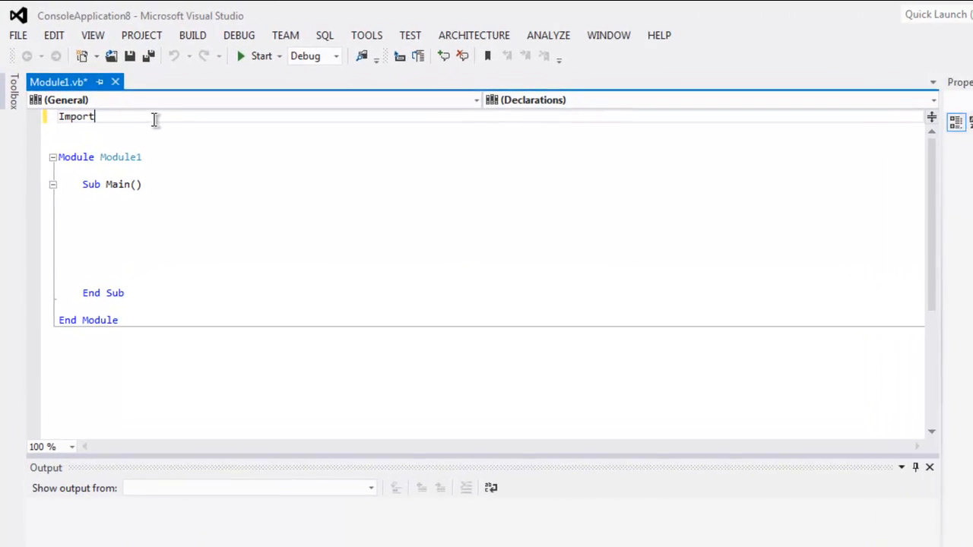
type("s System.Text")
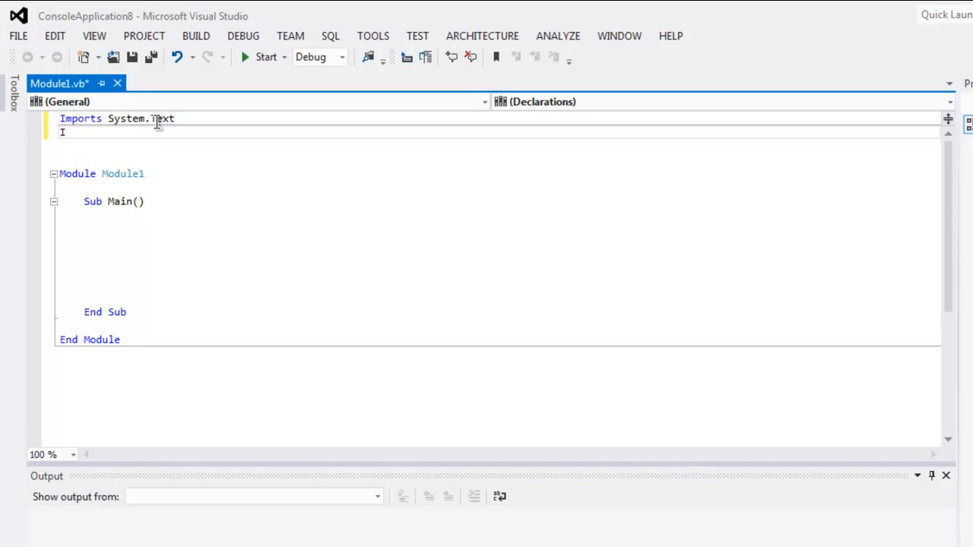
type("Imports S")
type("Imports O")
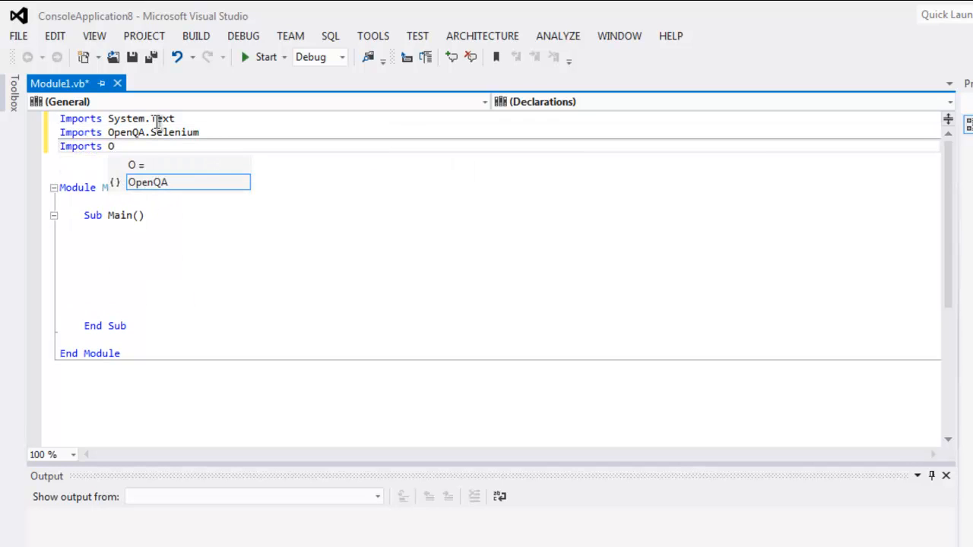
type("penQA.Selenium.Chrome")
type("Import")
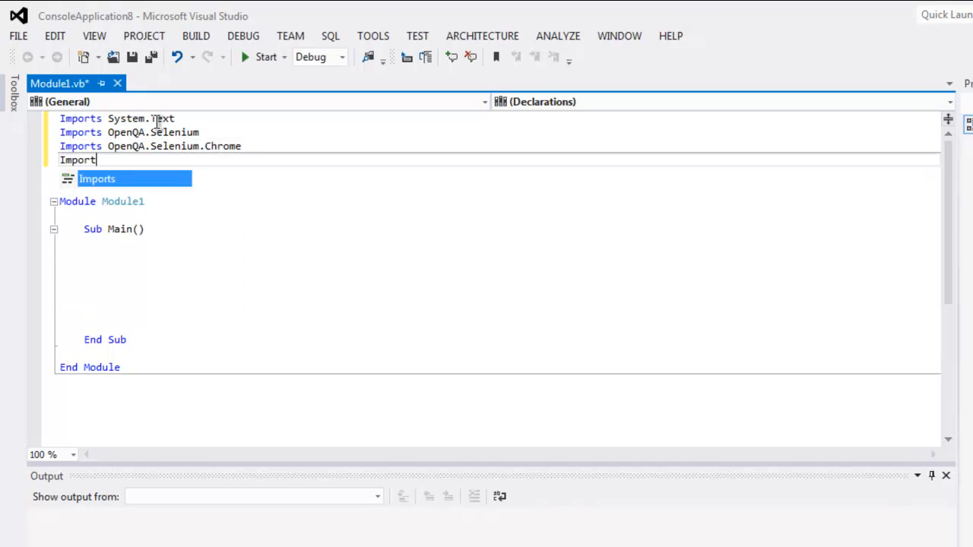
type("OpenQA.Selen")
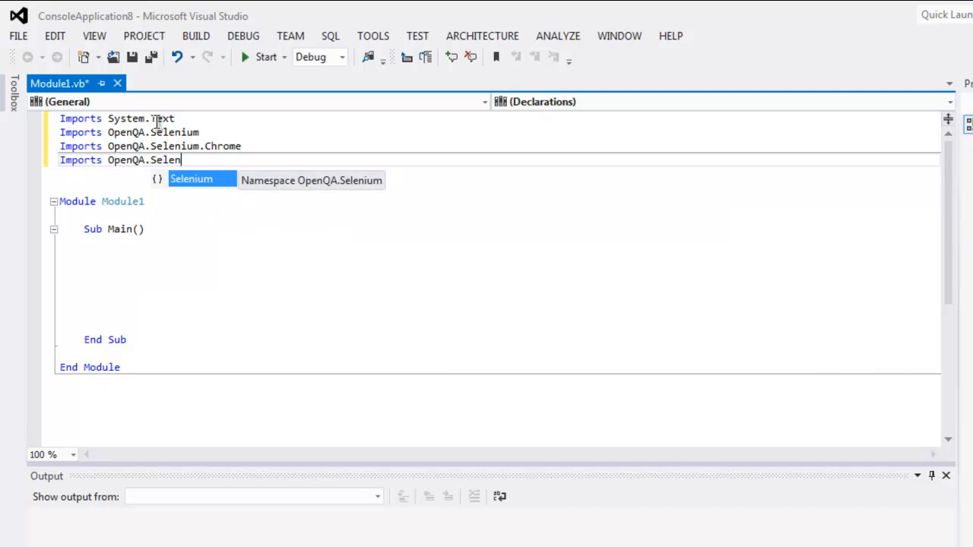
type(".Support.UI")
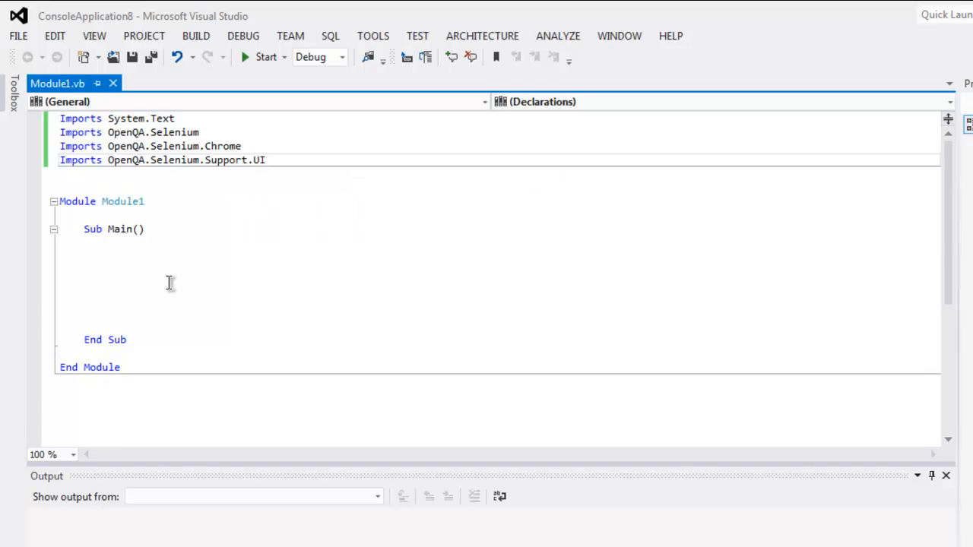
- Declare driver As IWebDriver in Sub Main and assign it a New ChromeDriver
left_click(158, 258)
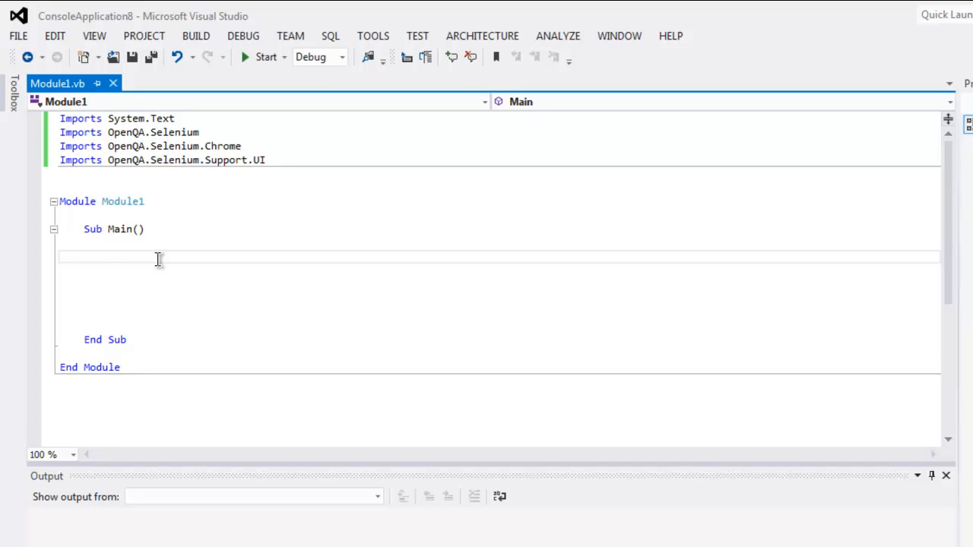
type("Dim driv")
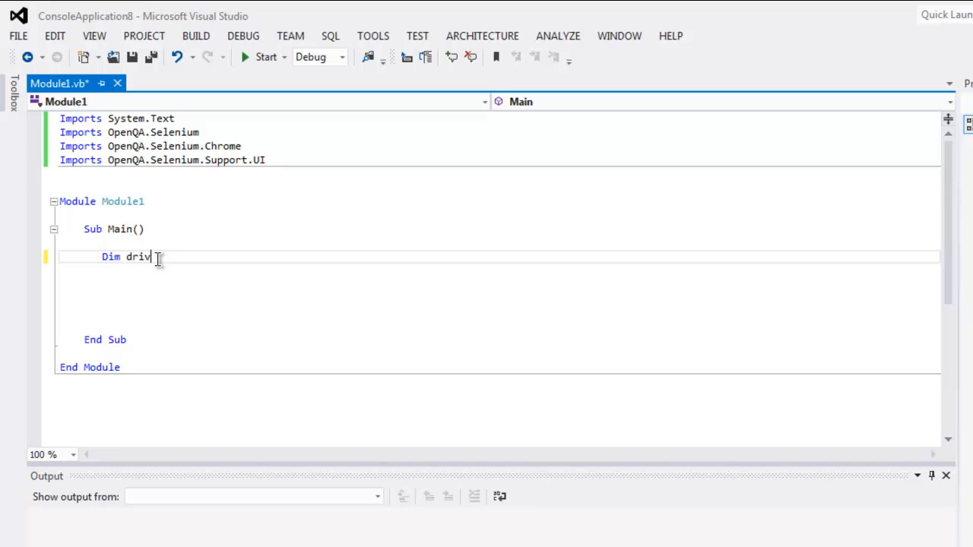
type("As")
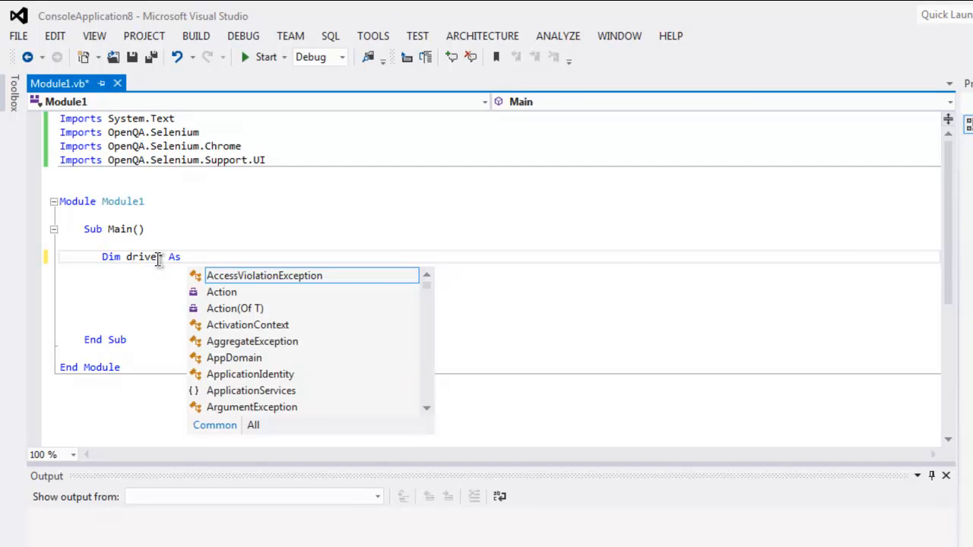
type("IwE")
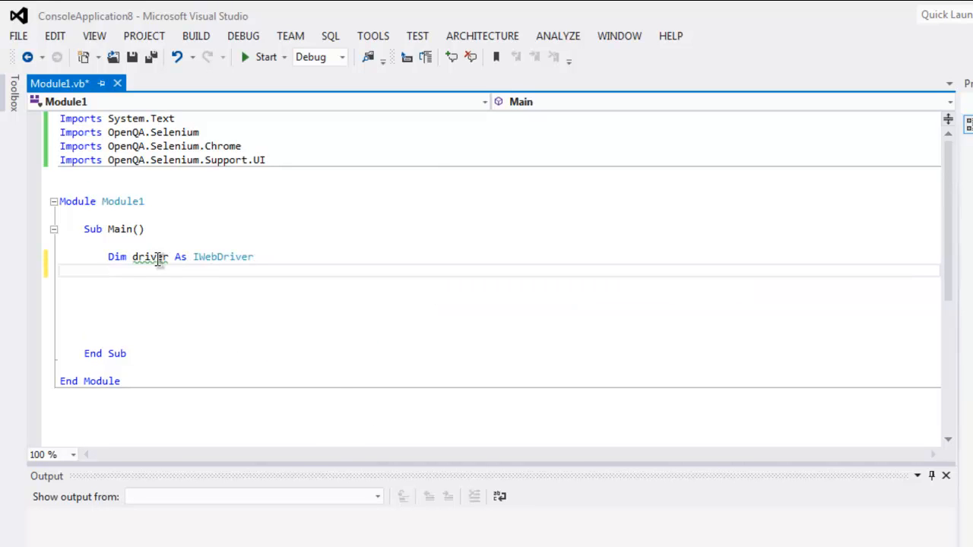
type("D")
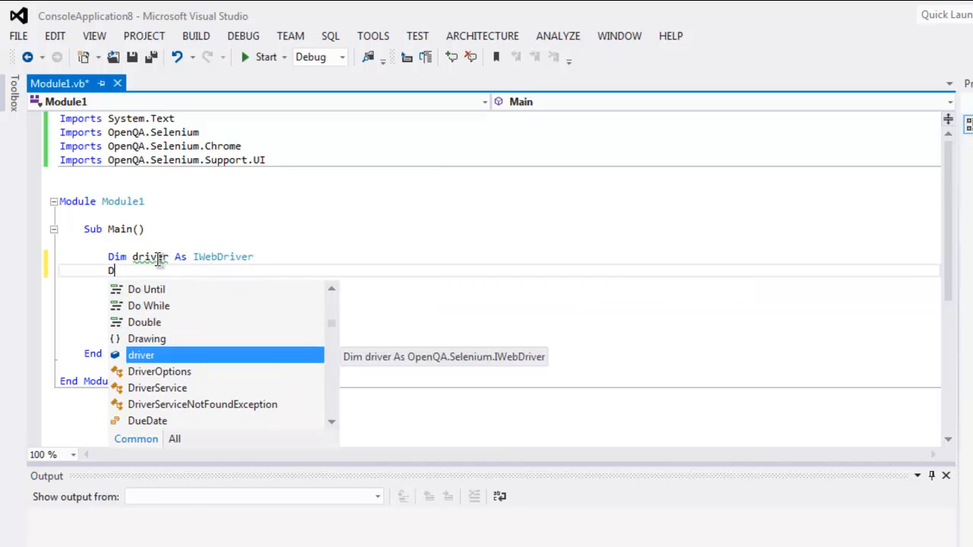
type("river = New")
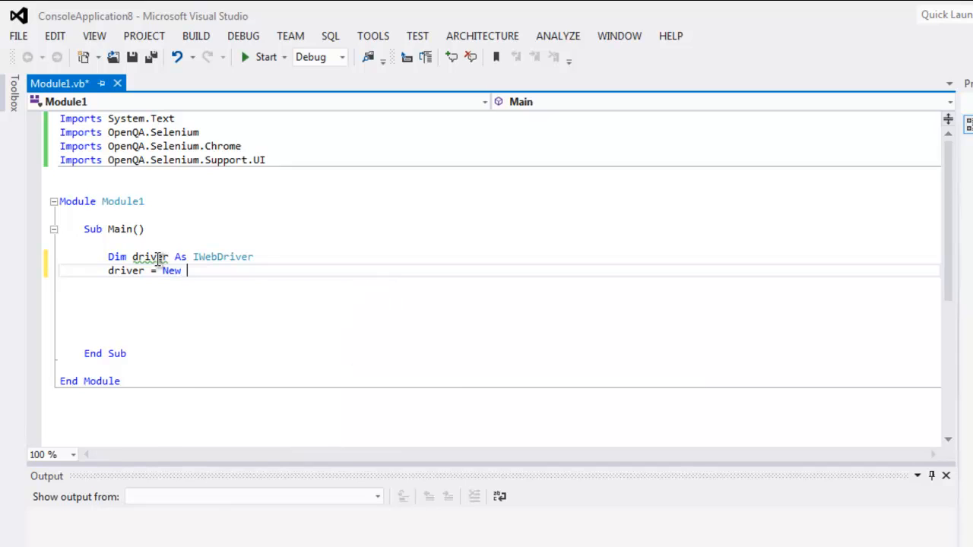
type("ChromeDriver")
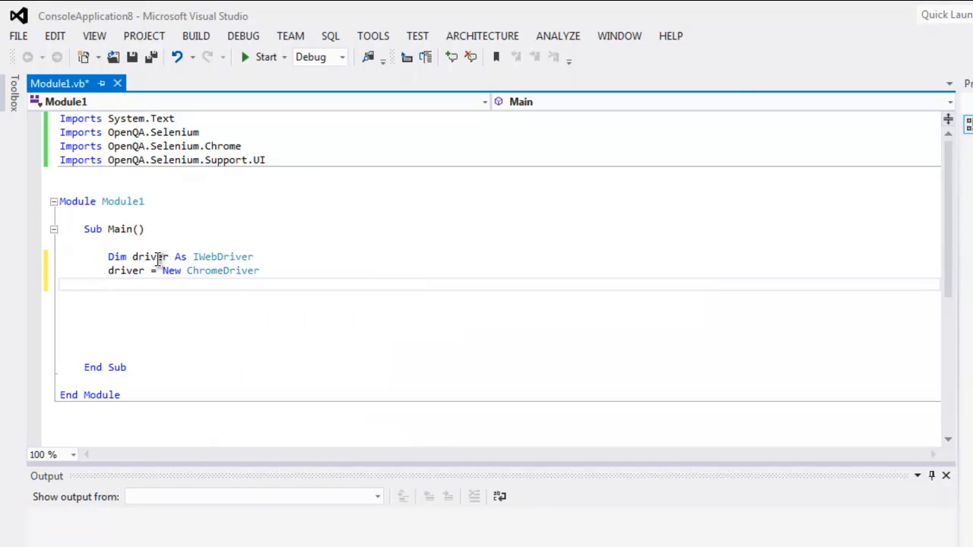
type("driver")
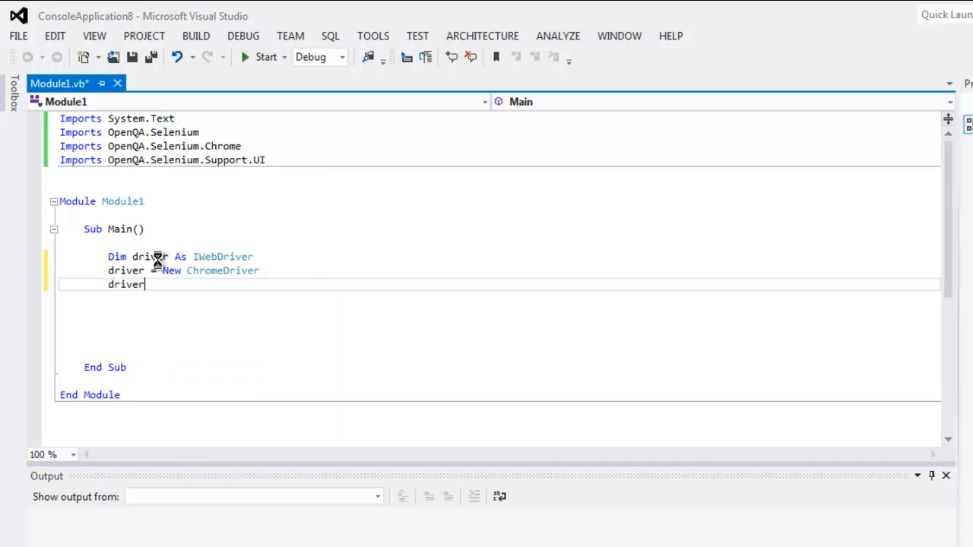
type(".Navigate().GoToUrl(\"")
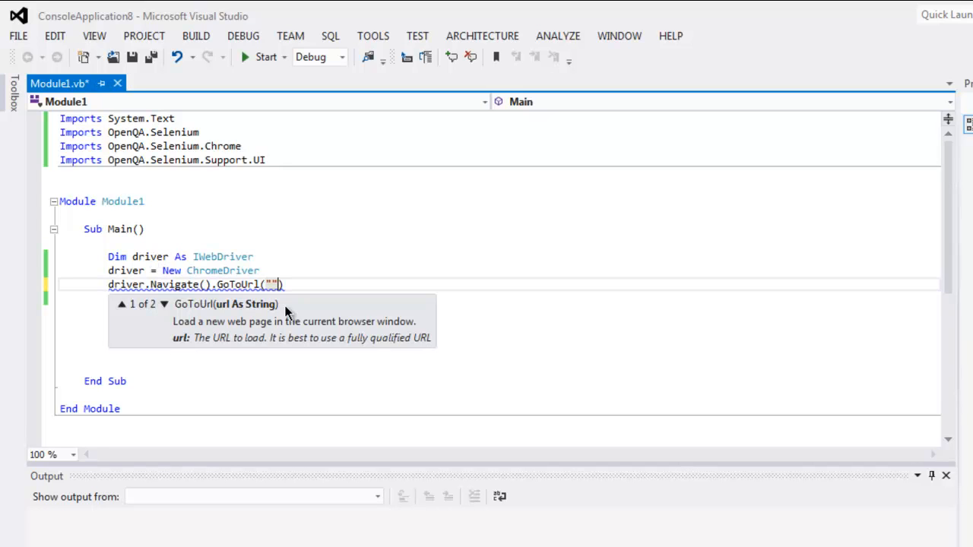
type("http://google.com")
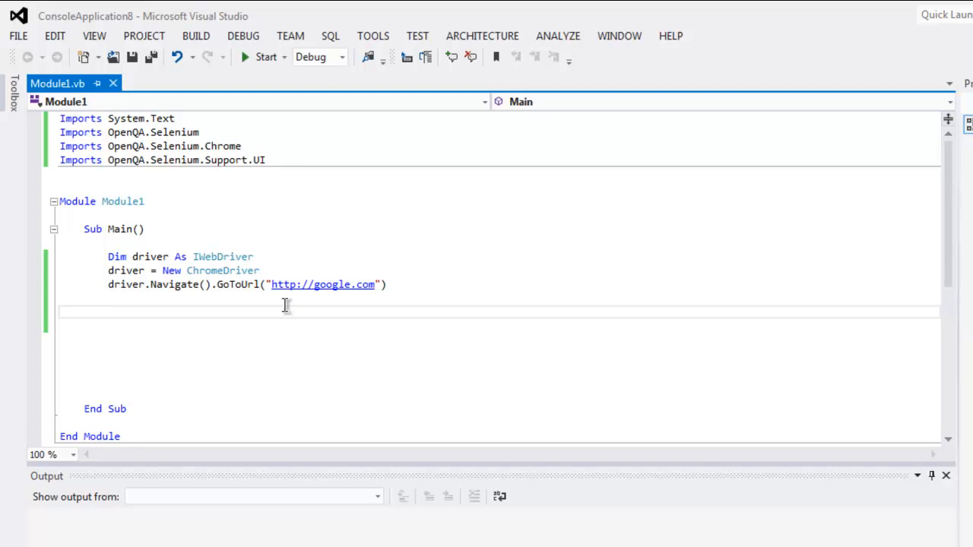
- Declare element As IWebElement = driver.FindElement(By.XPath("//input"))
type("Dim element")
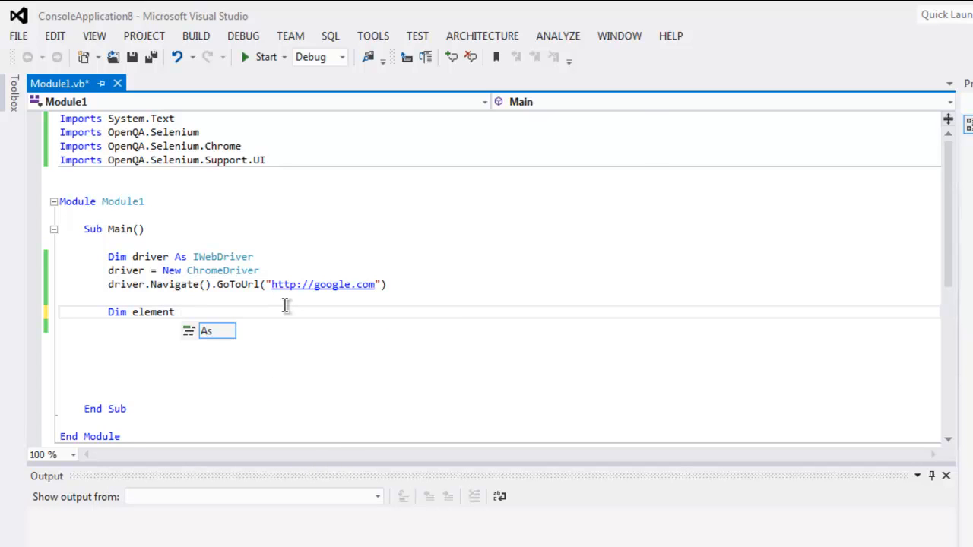
mouse_move(216, 332)
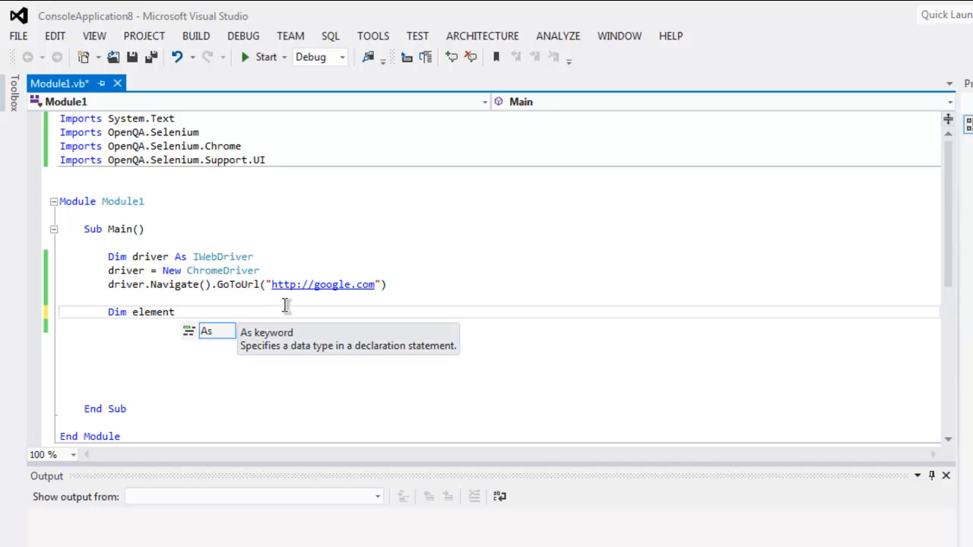
type("As")
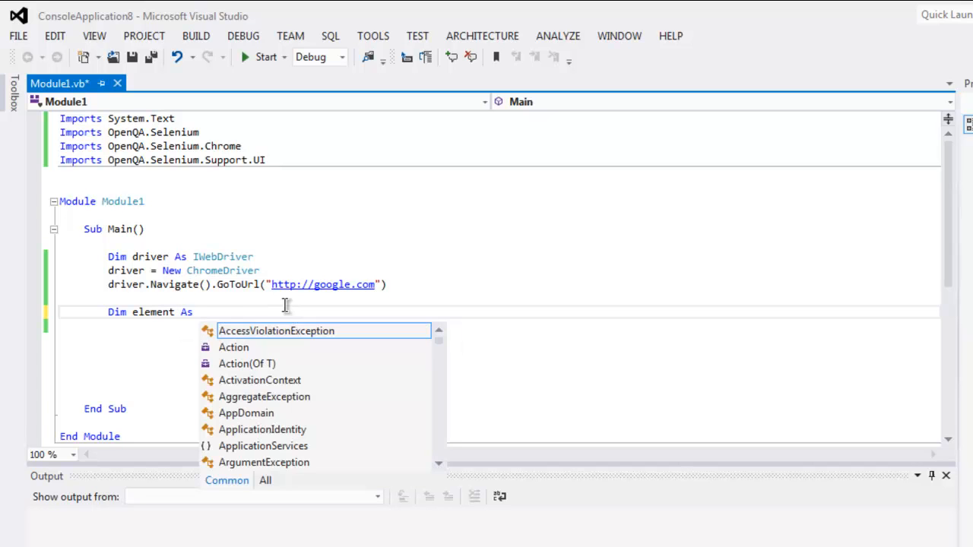
type("Iweb")
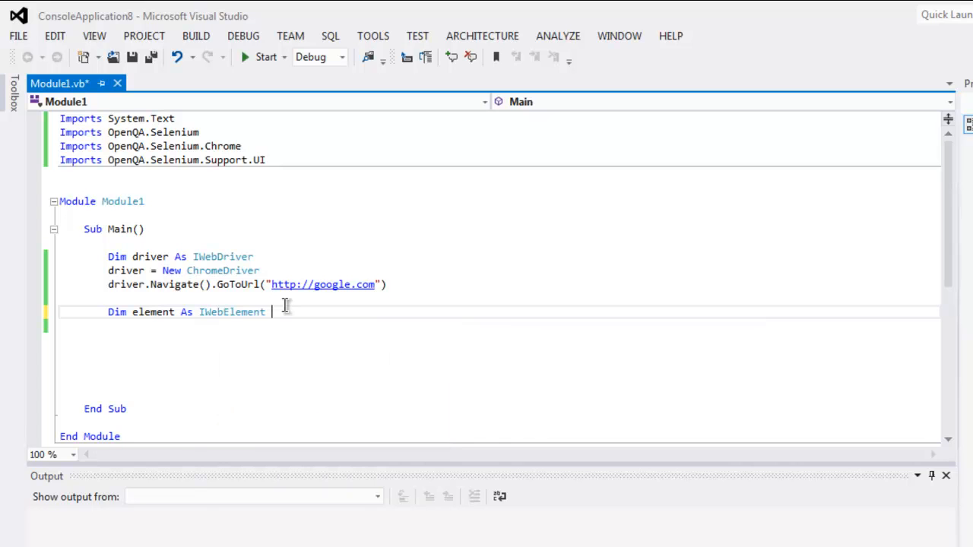
type("= driver.FindElement(")
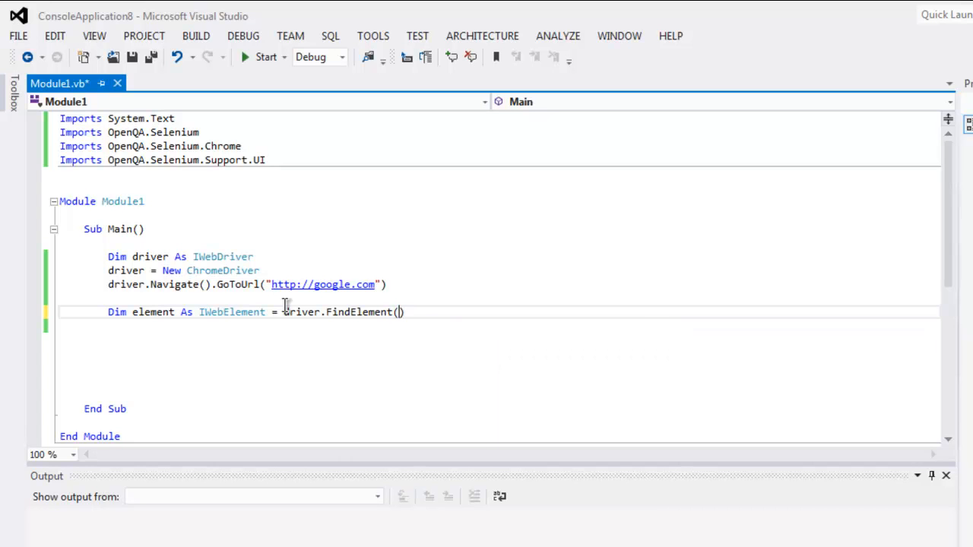
type("By.Xpath(")
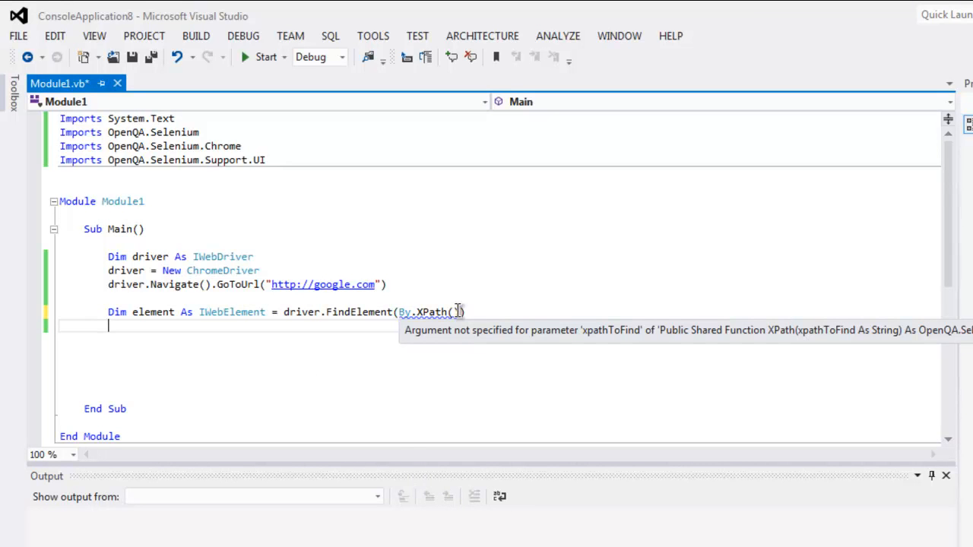
type("\"\"")
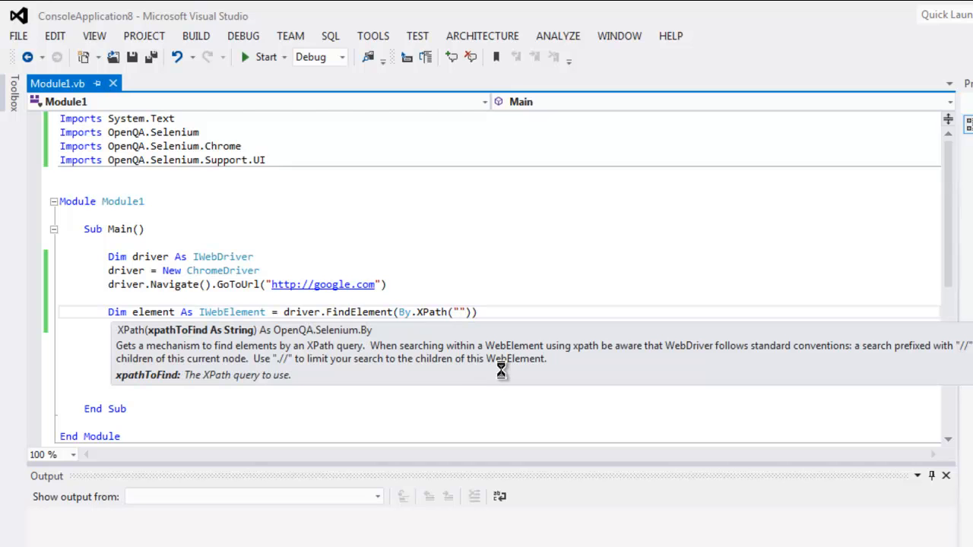
type("//input")
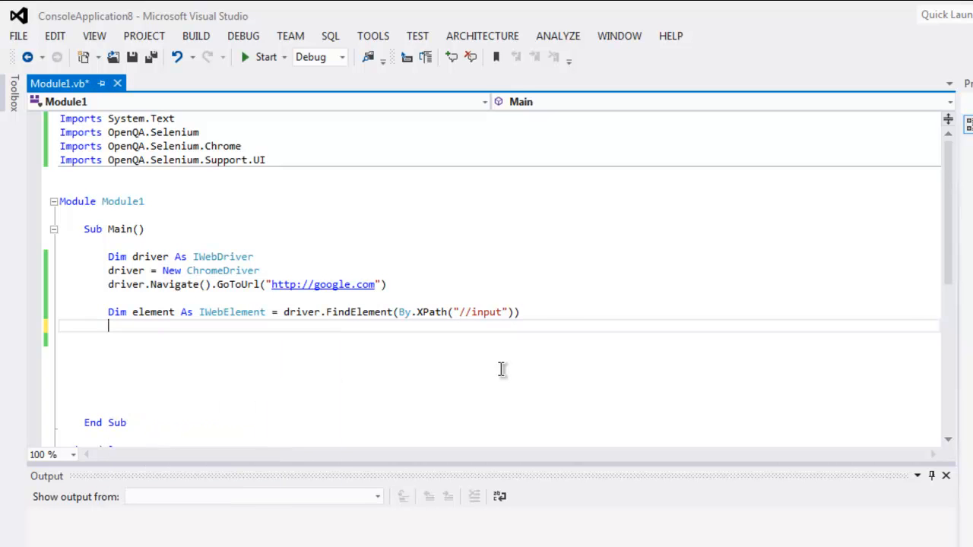
- Add a five-second pause with System.Threading.Thread.Sleep(5000)
type("System.Threading.Thread.")
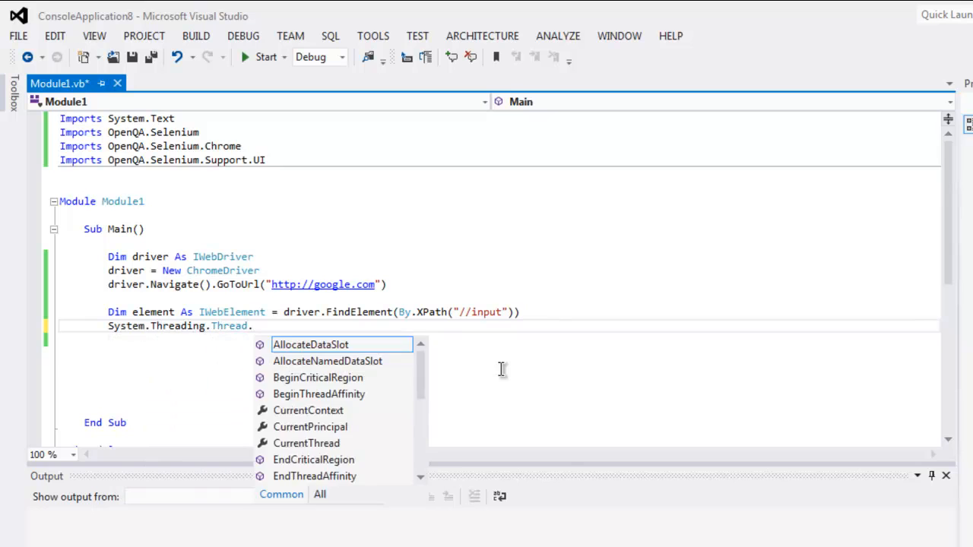
type("Sleep()")
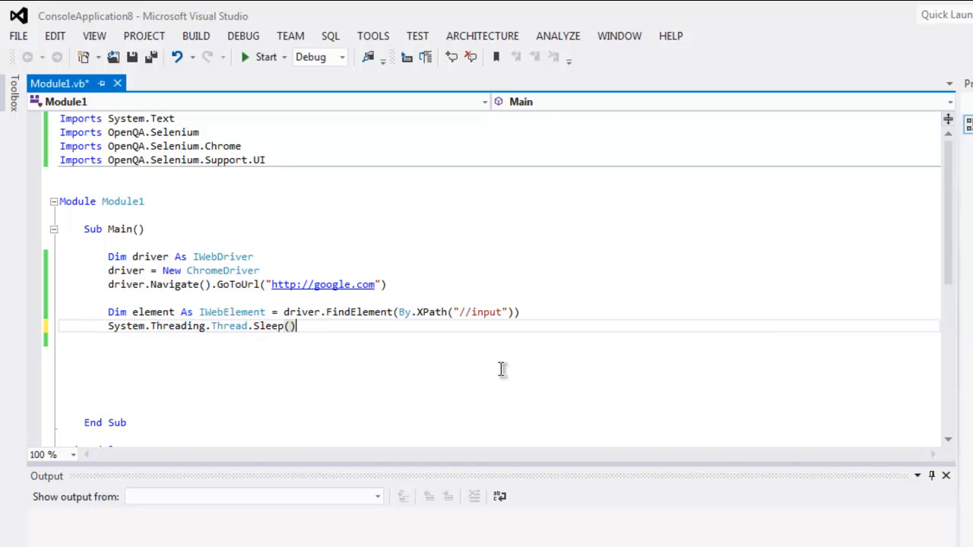
type("5000")
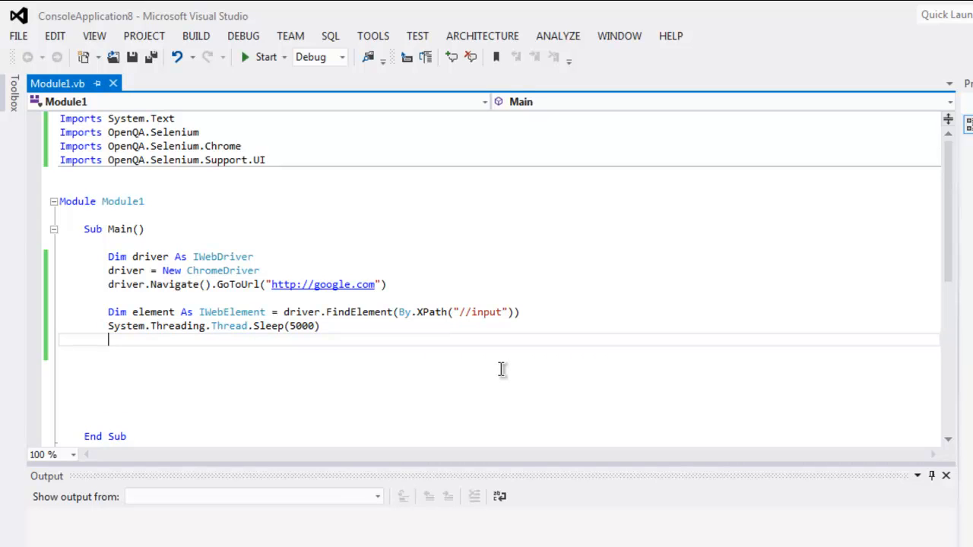
- Write element.SendKeys("Hello world") to type the text into the found element
type("element.")
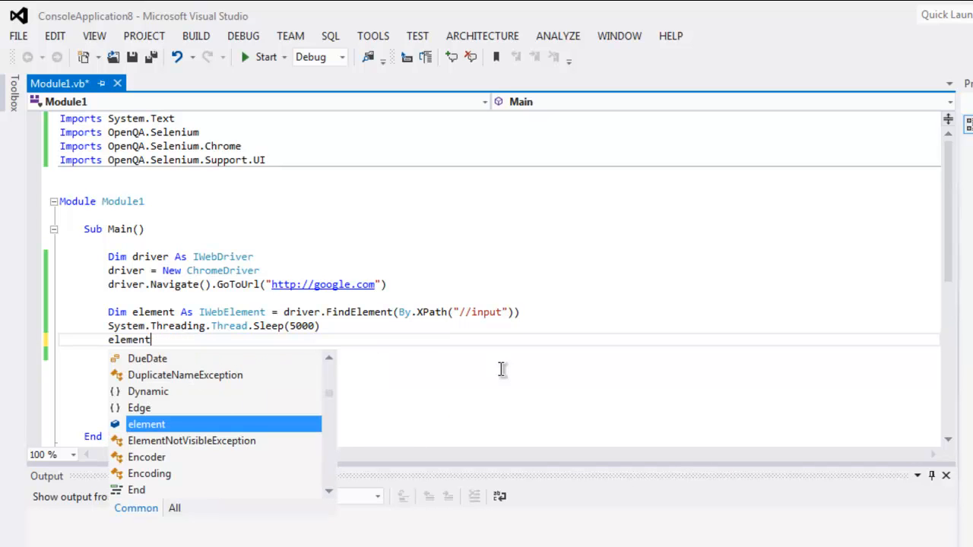
type(".SendKeys(")
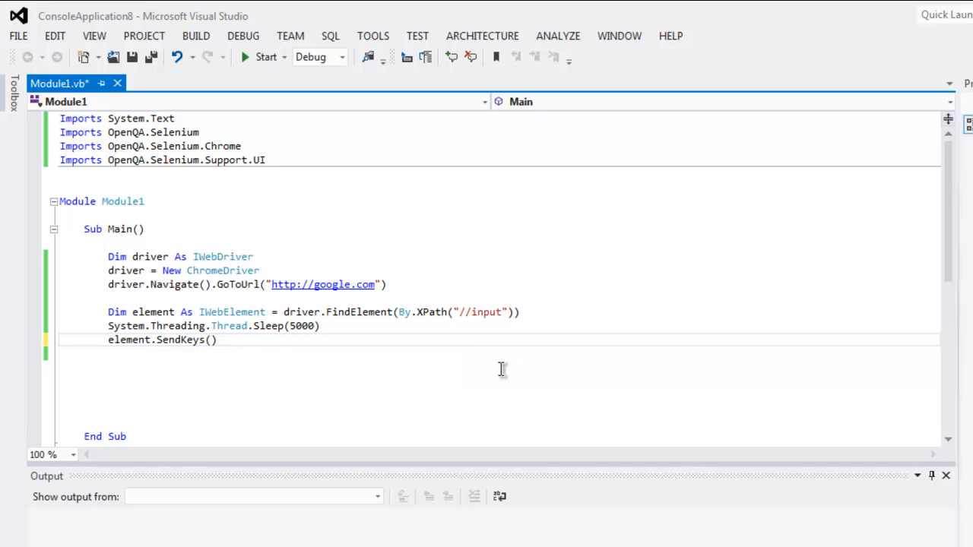
type("\"\"")
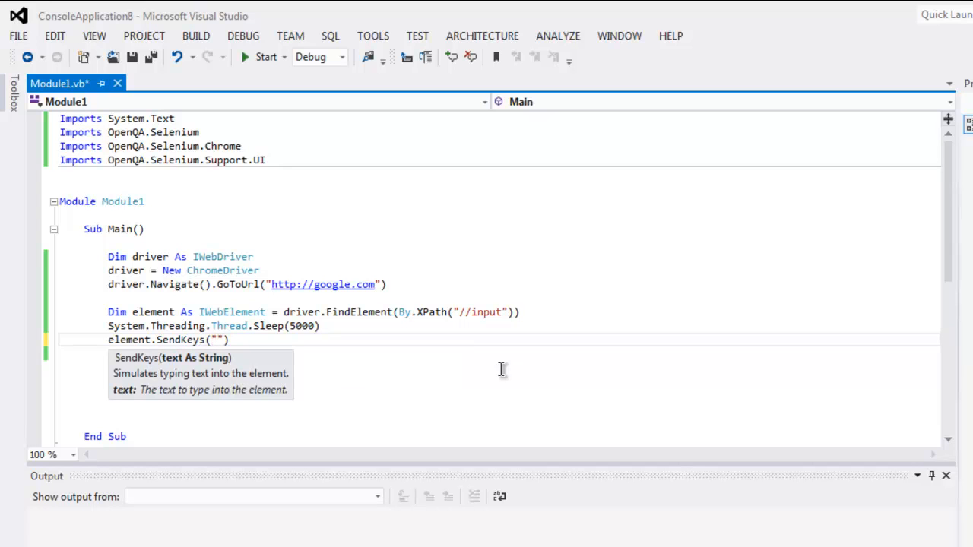
type("H")
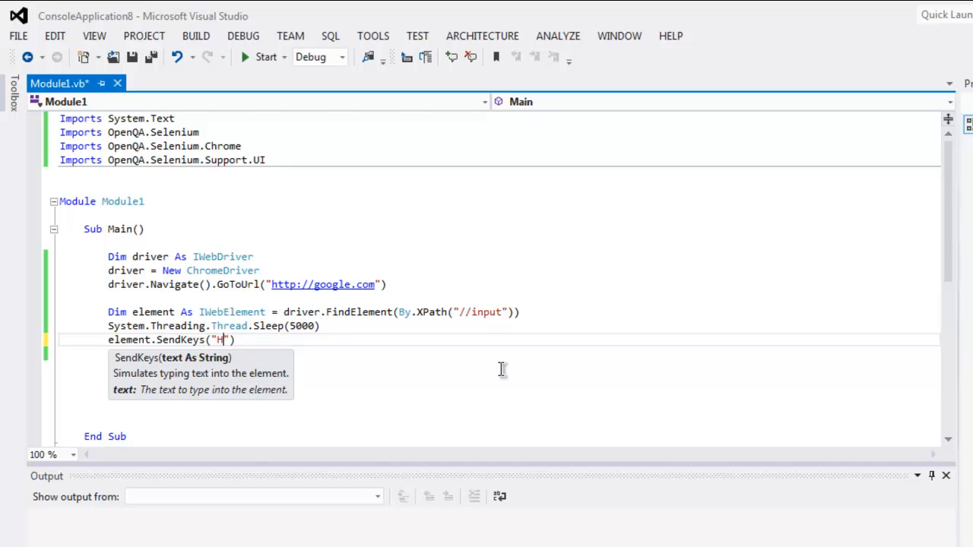
type("ell")
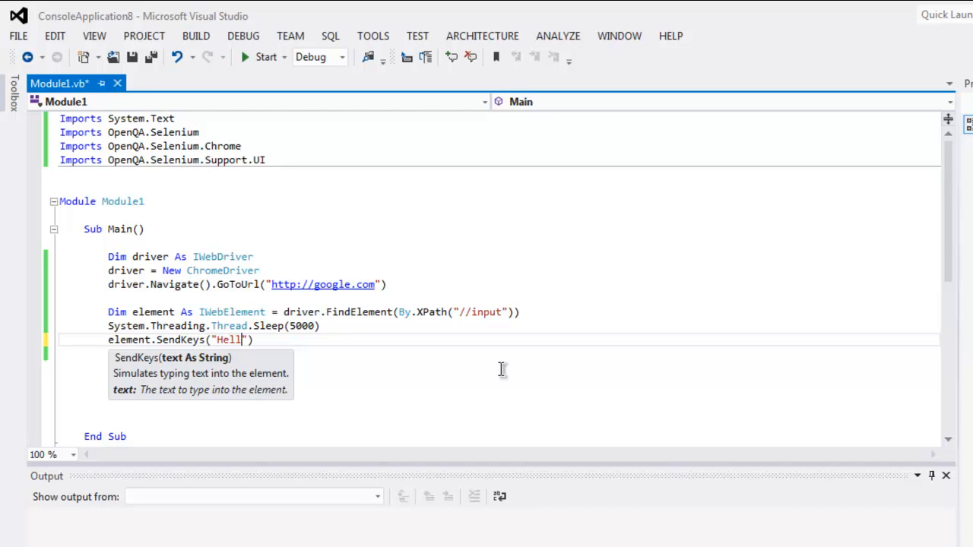
type("o")
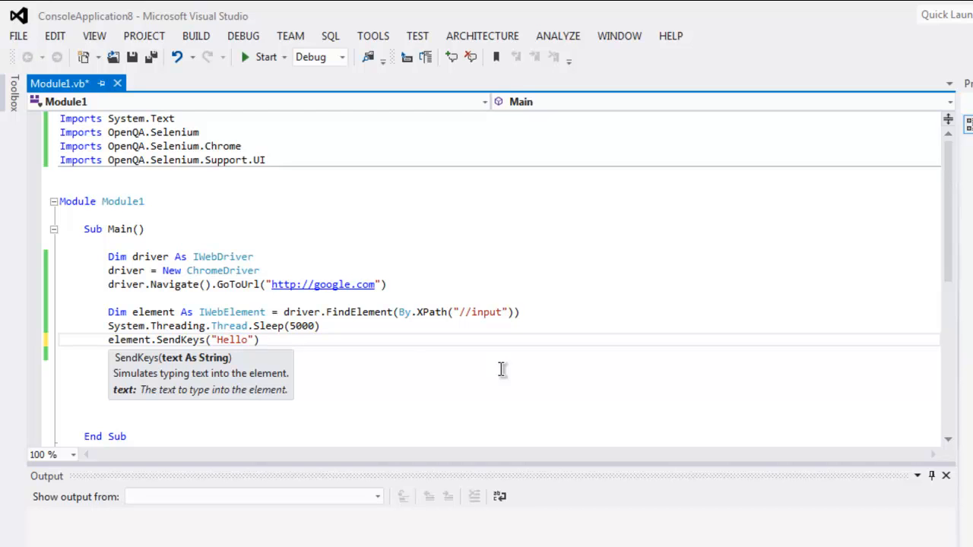
type("world")
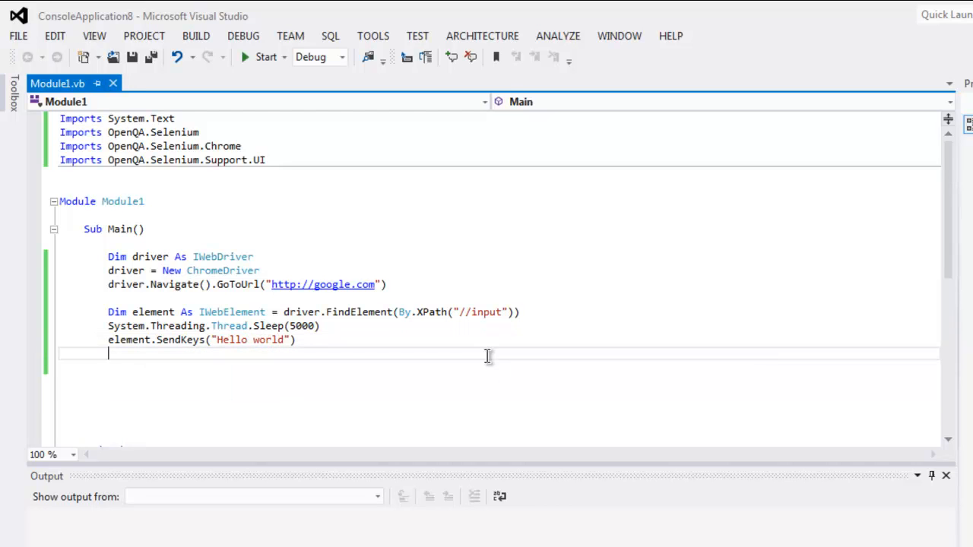
mouse_move(371, 348)
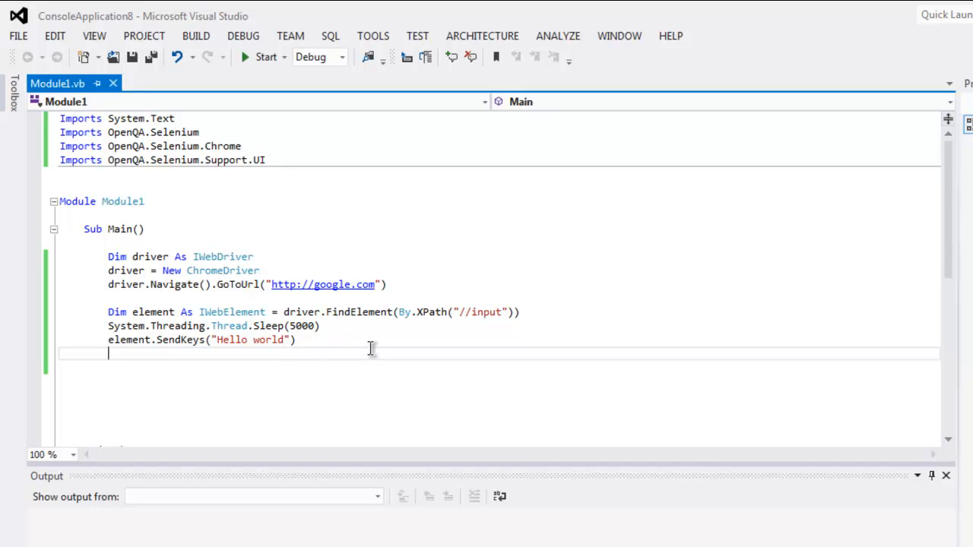
mouse_move(259, 69)
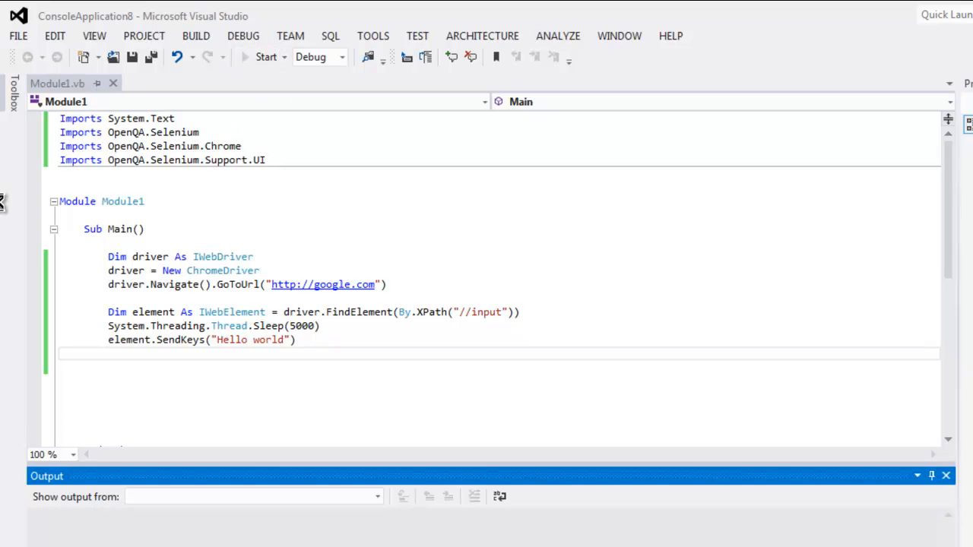
- Build and run the program so ChromeDriver launches a Chrome window
left_click(265, 56)
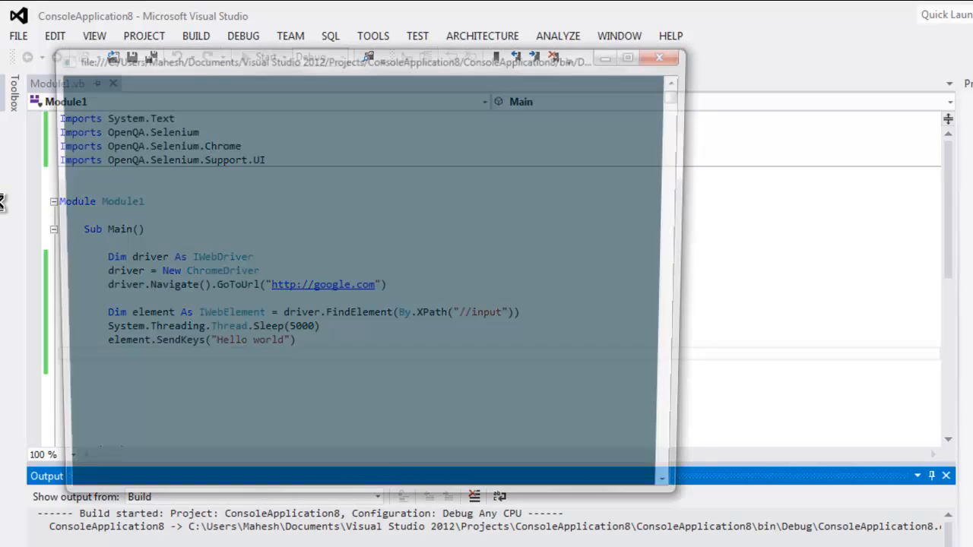
key("F5")
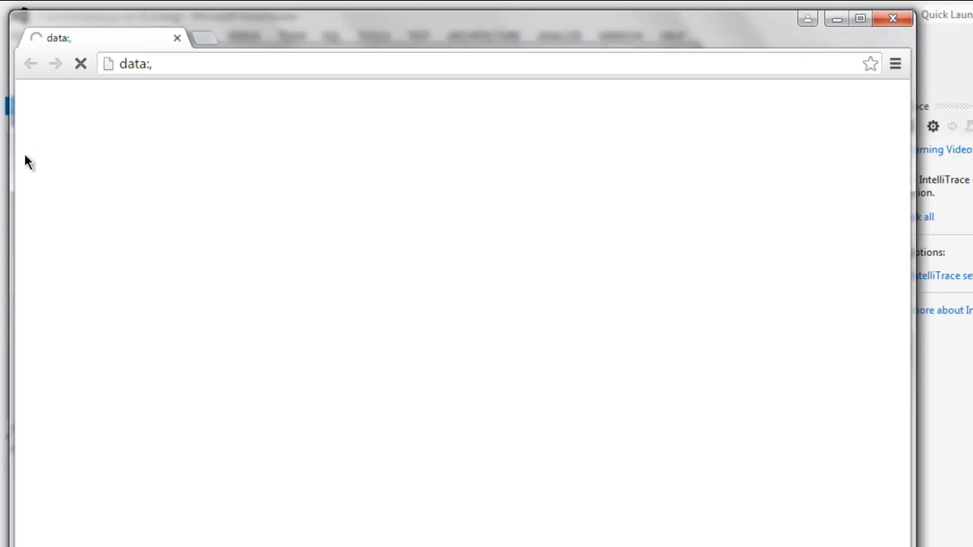
mouse_move(3, 165)
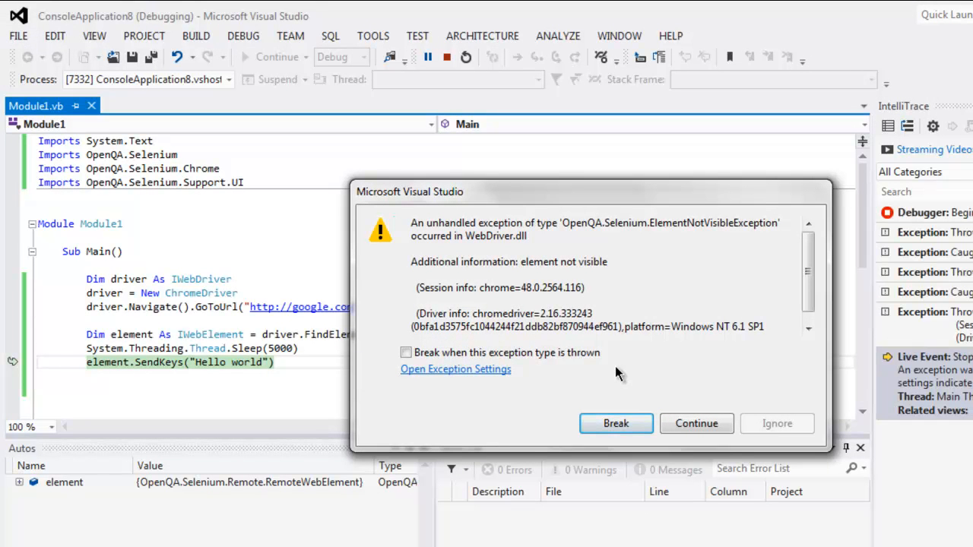
mouse_move(615, 423)
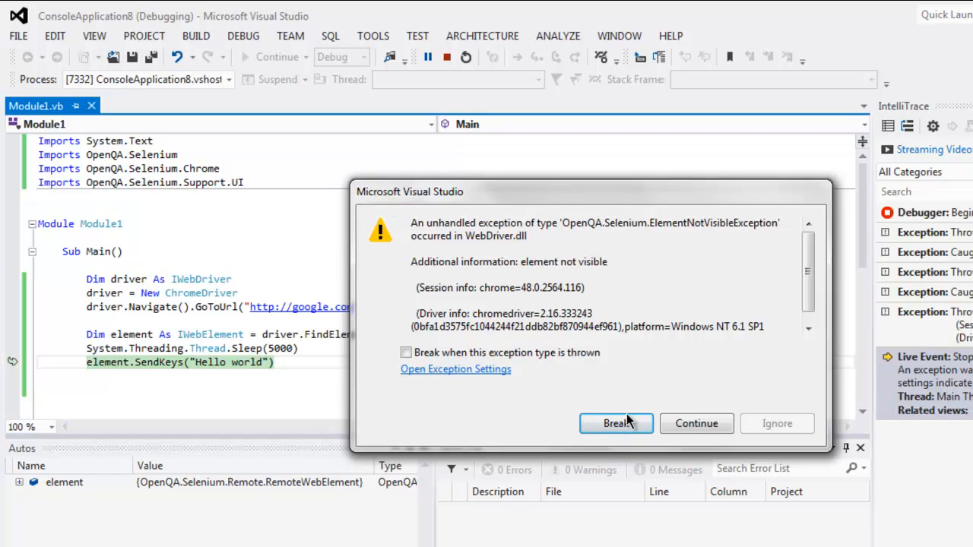
- Break at the element.SendKeys line that threw ElementNotVisibleException and stop the run
left_click(616, 423)
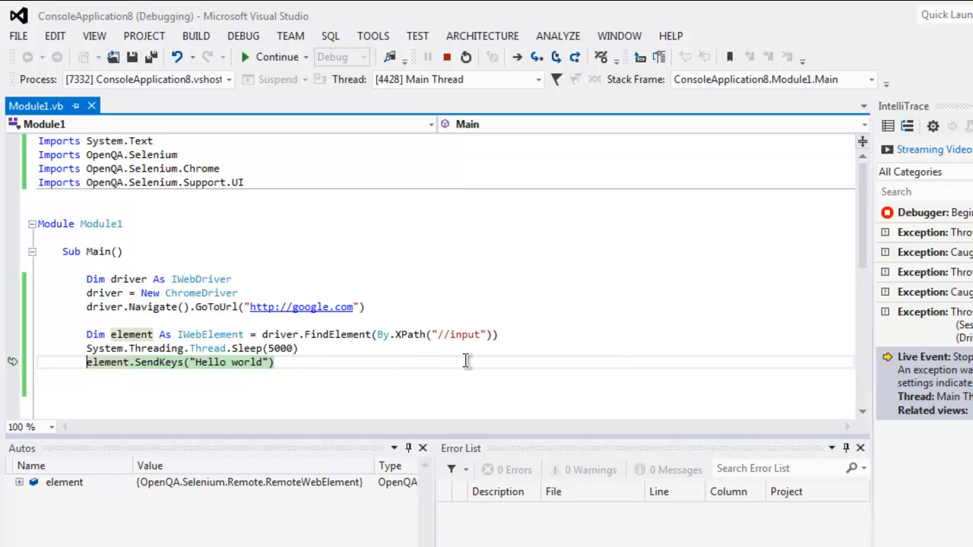
mouse_move(454, 359)
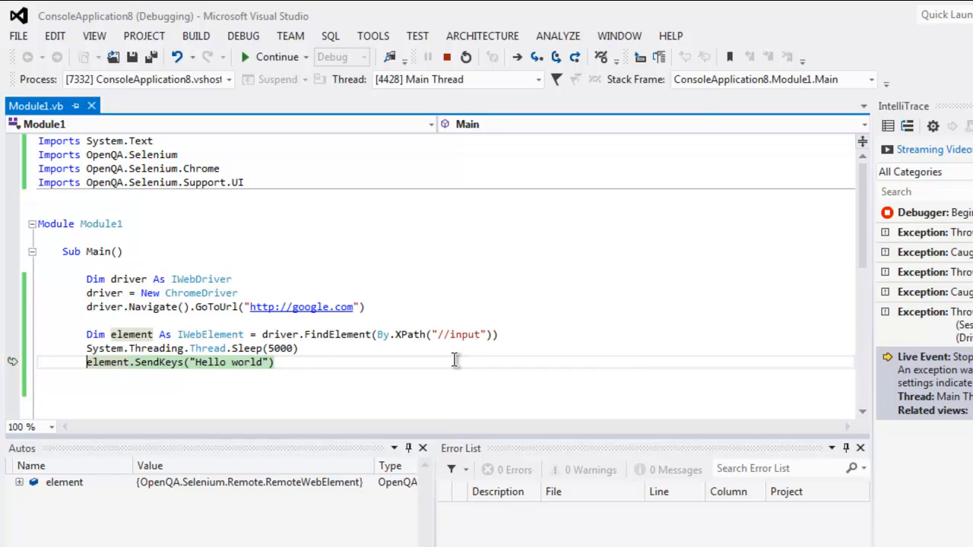
left_click(277, 56)
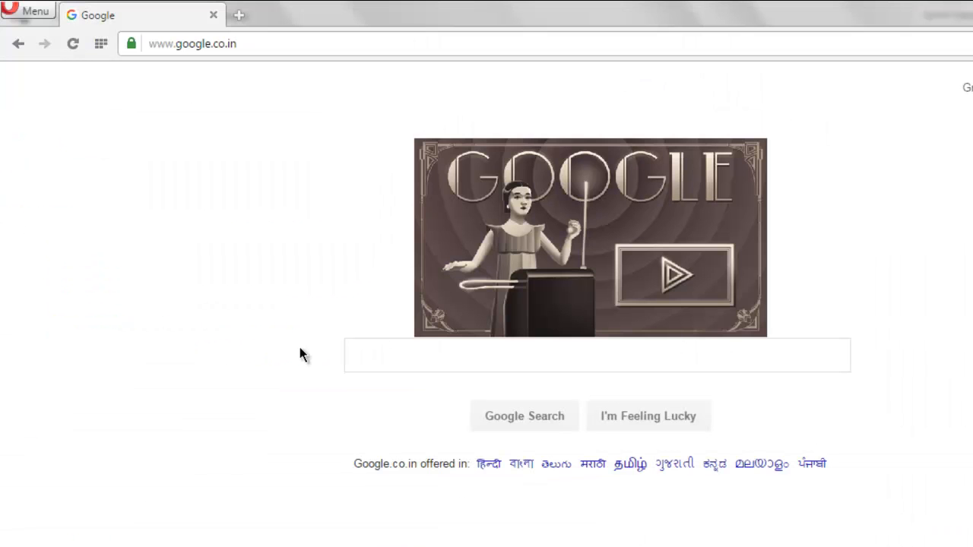
- Inspect Google's search box in Opera and copy the input element's XPath
right_click(302, 353)
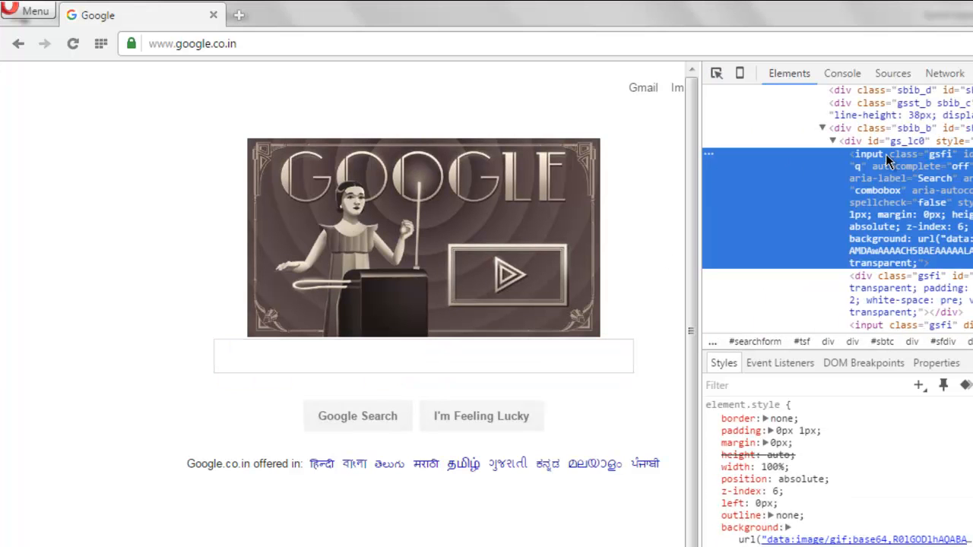
right_click(867, 155)
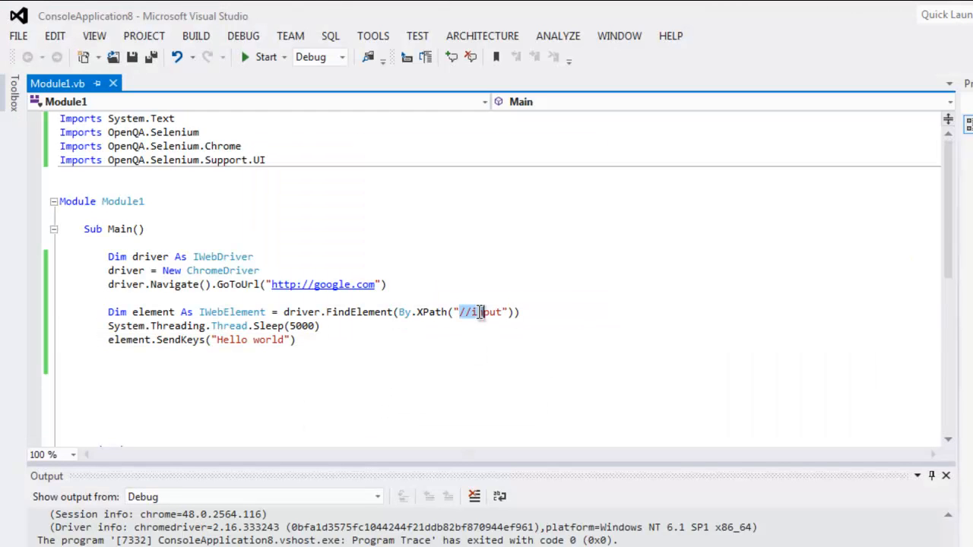
type("//*[@id=\"lst-ib\"]")
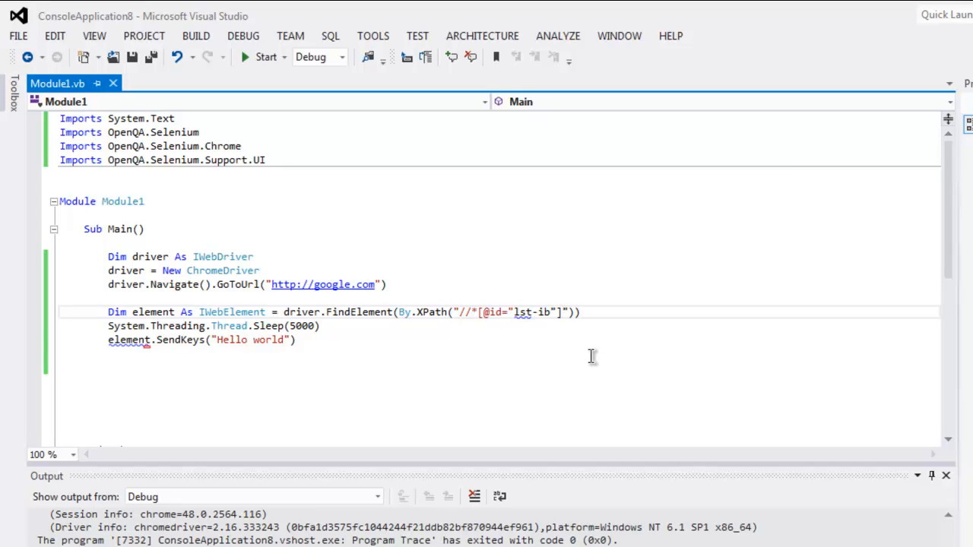
mouse_move(532, 319)
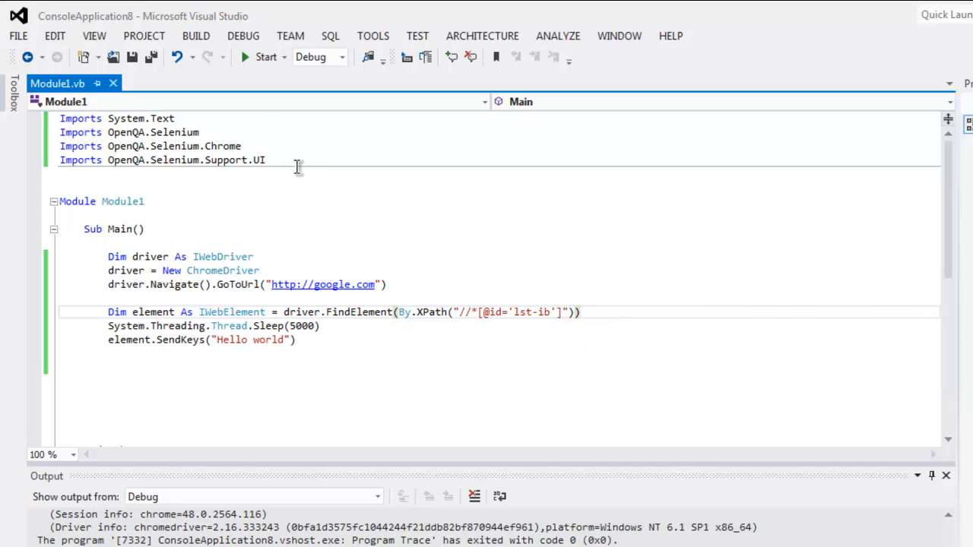
left_click(264, 58)
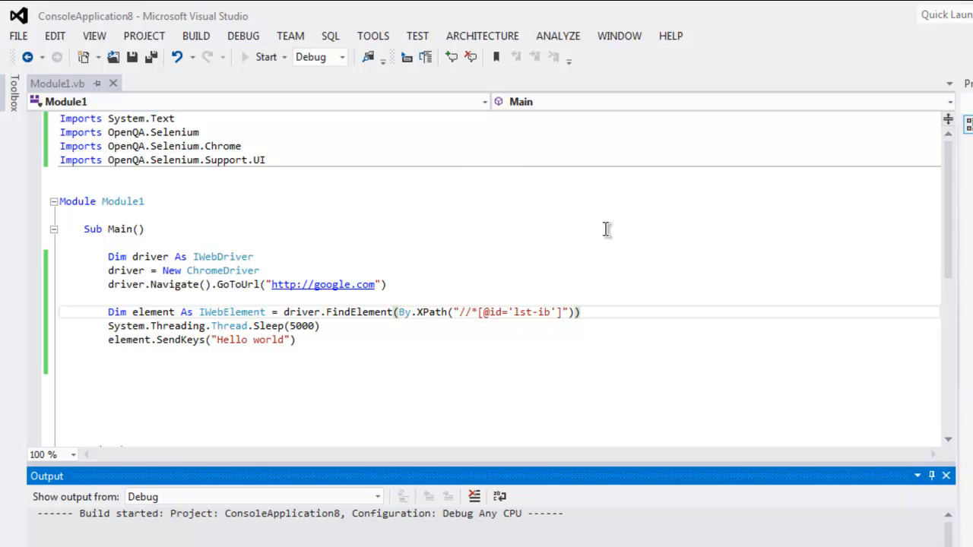
- Let the rerun open Google in Chrome and enter Hello world into the search box
left_click(264, 56)
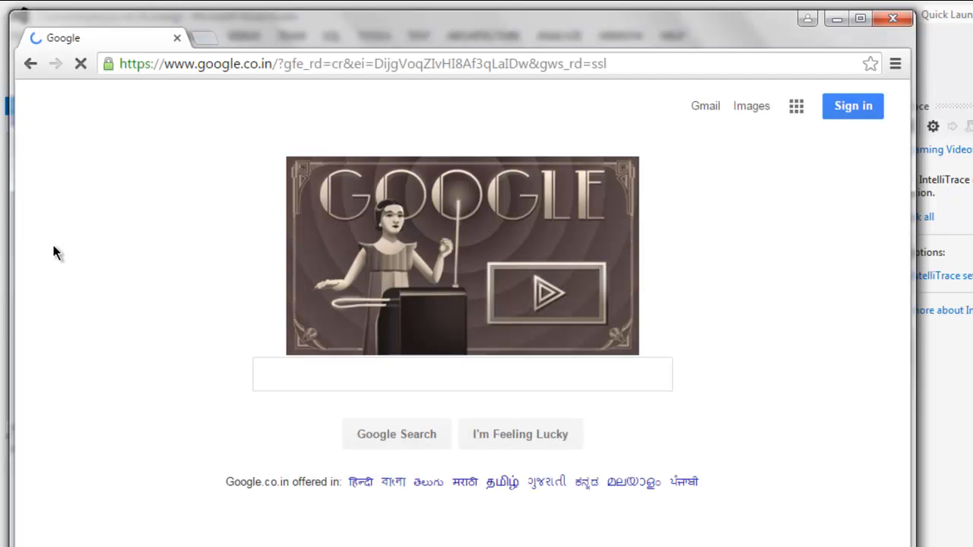
left_click(462, 374)
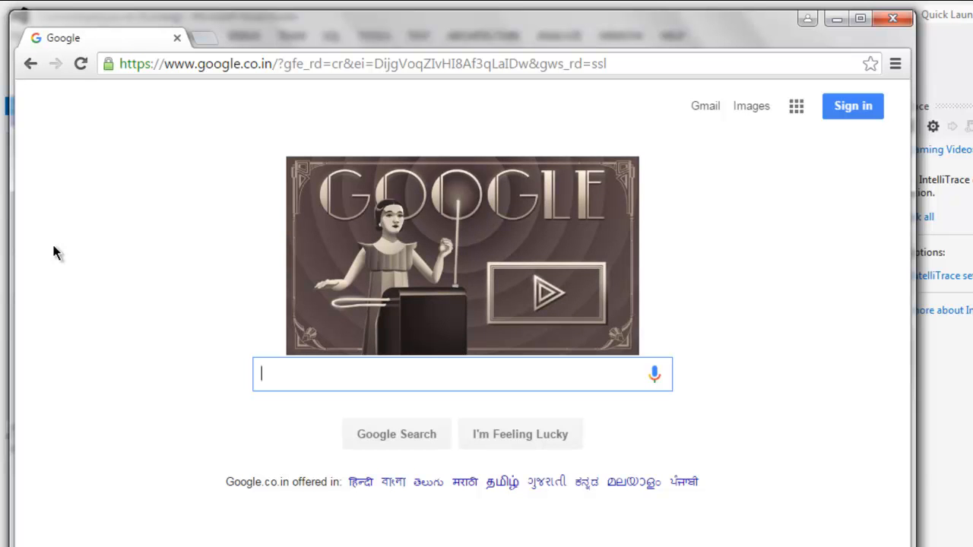
type("Hello world")
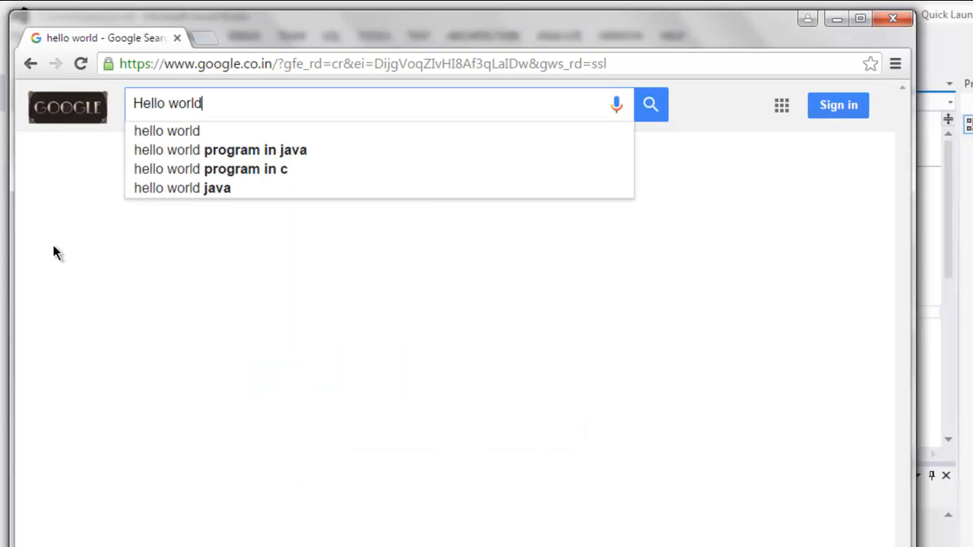
left_click(650, 103)
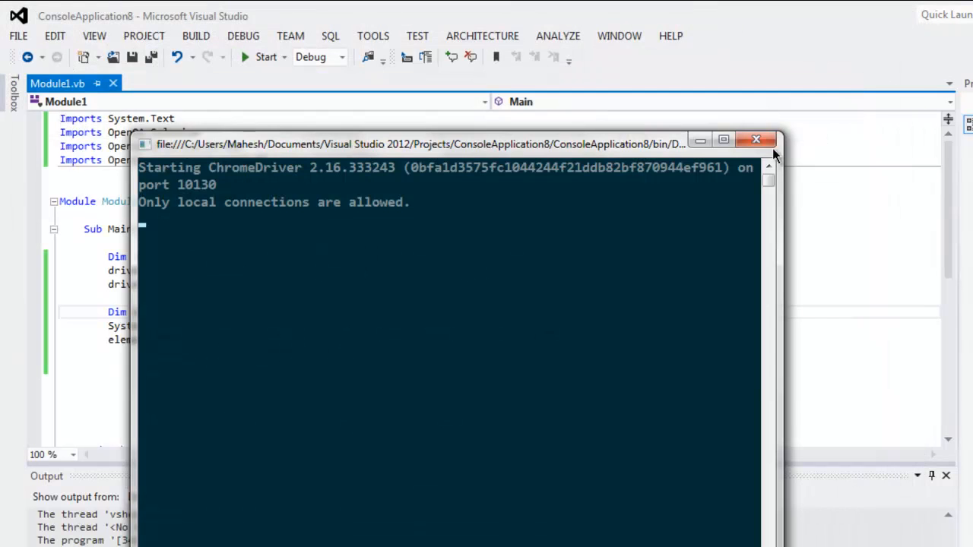
- Close the ChromeDriver console window to end the run
left_click(758, 140)
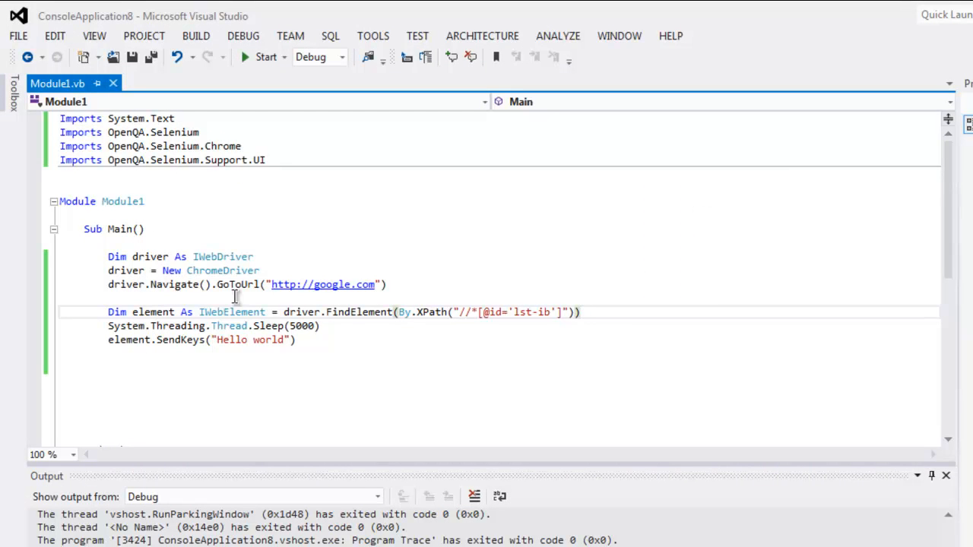
mouse_move(401, 356)
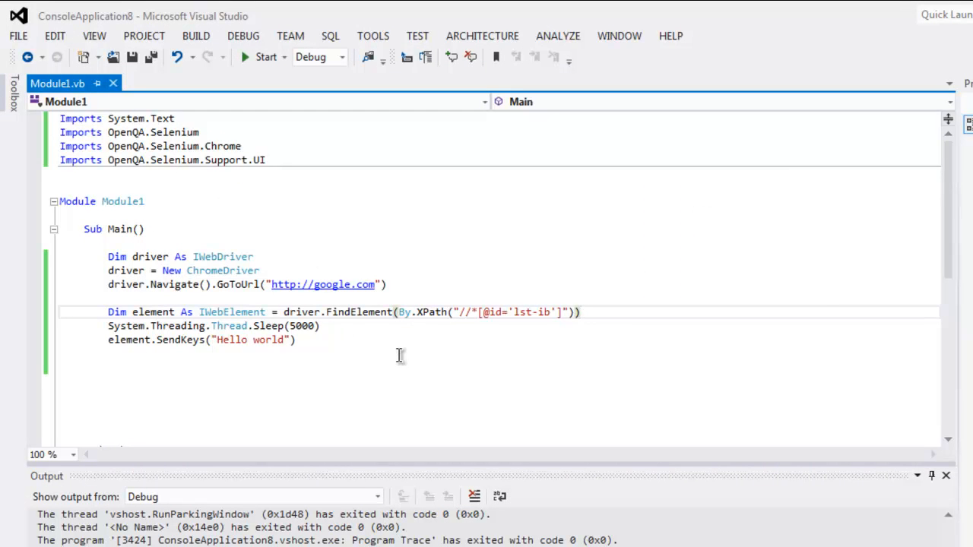